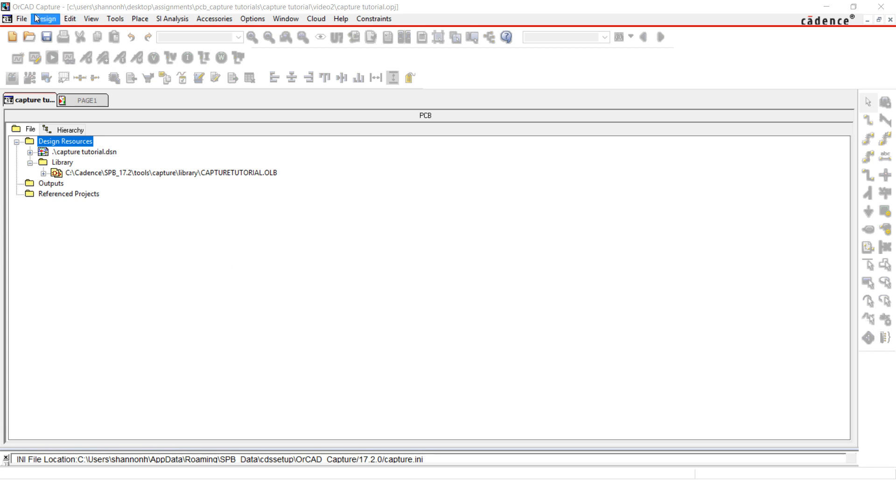
# - Open the capsym.olb library from tools\capture\library via File > Open > Library
pyautogui.click(22, 18)
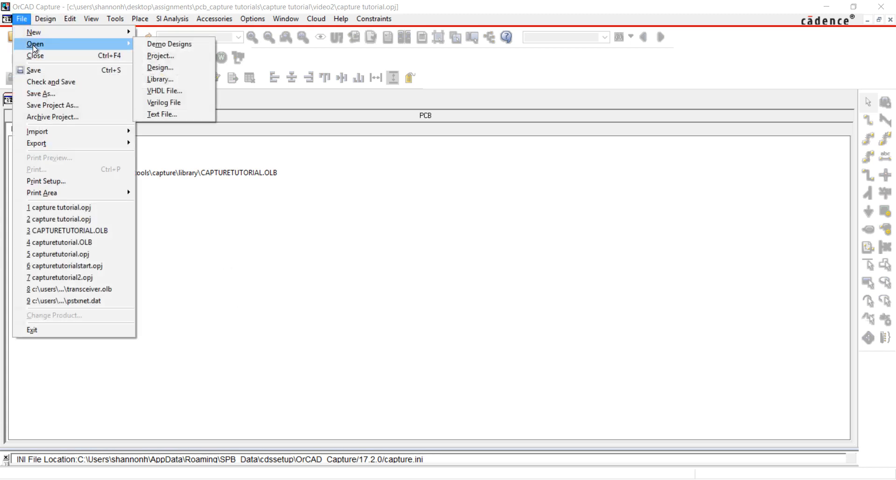
pyautogui.click(160, 78)
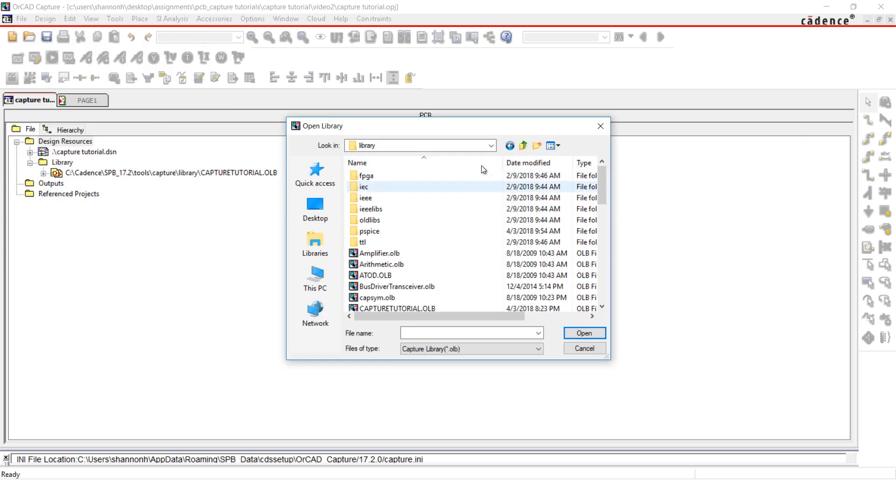
pyautogui.click(490, 144)
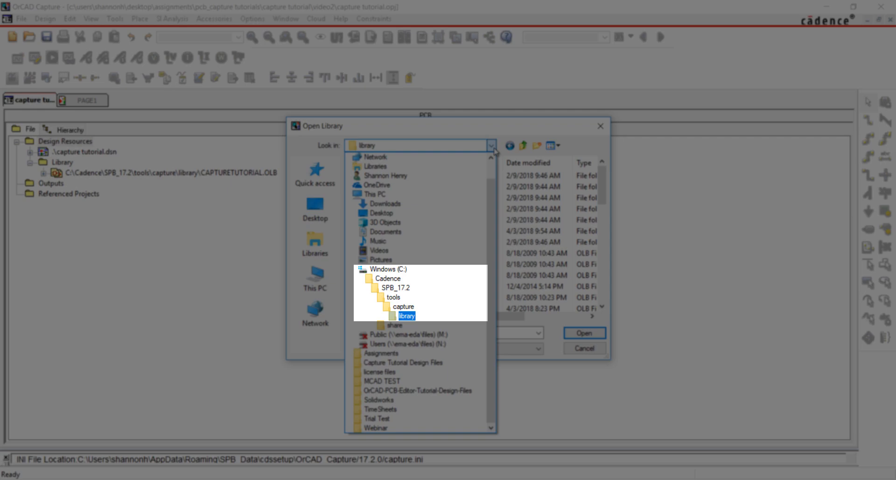
pyautogui.click(376, 297)
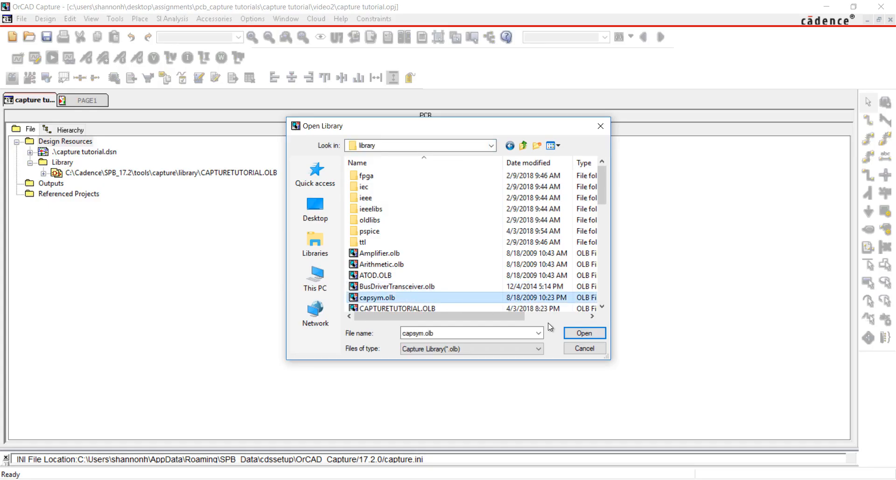
pyautogui.click(584, 332)
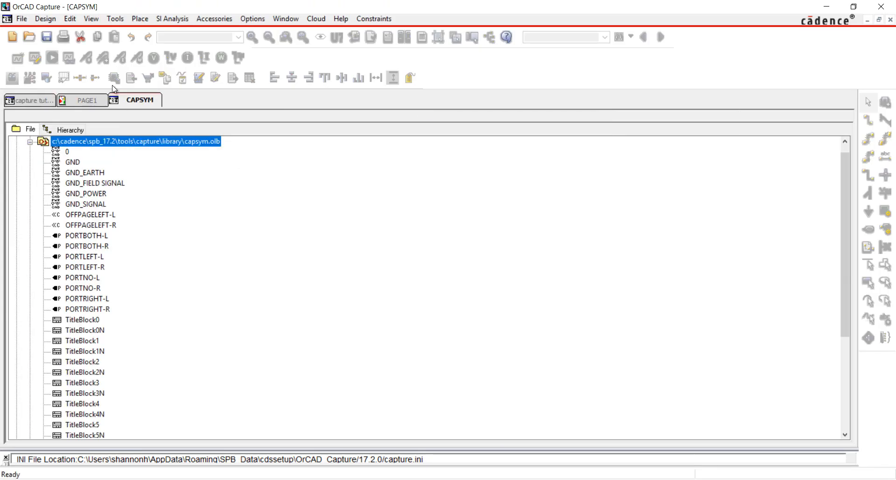
# - Dock the capsym library to the right and pick GND_POWER plus TitleBlock3 for copying
pyautogui.rightClick(139, 99)
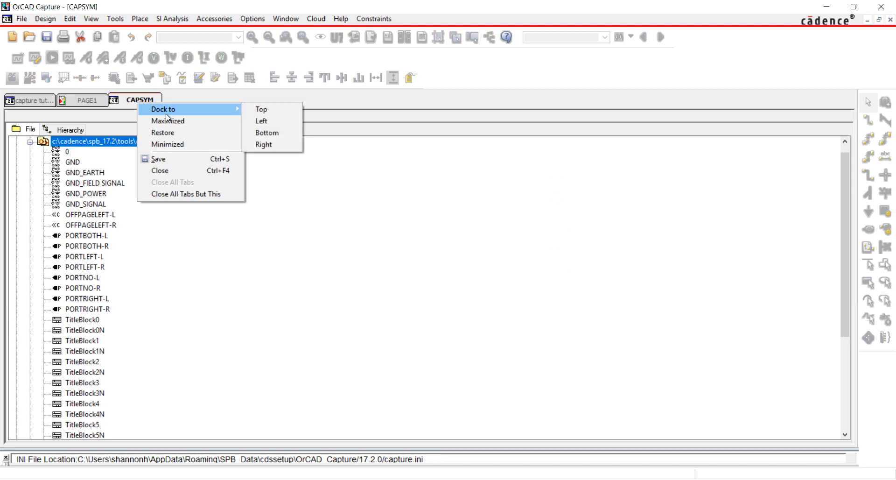
pyautogui.click(263, 144)
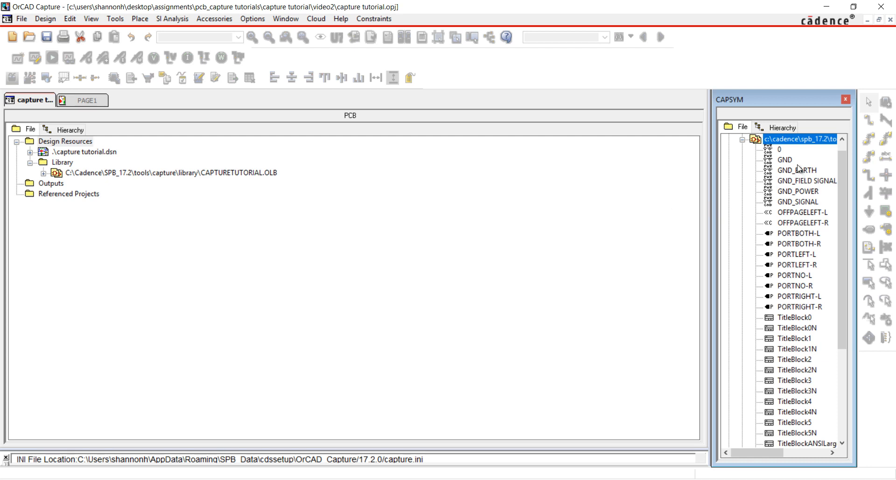
pyautogui.click(798, 190)
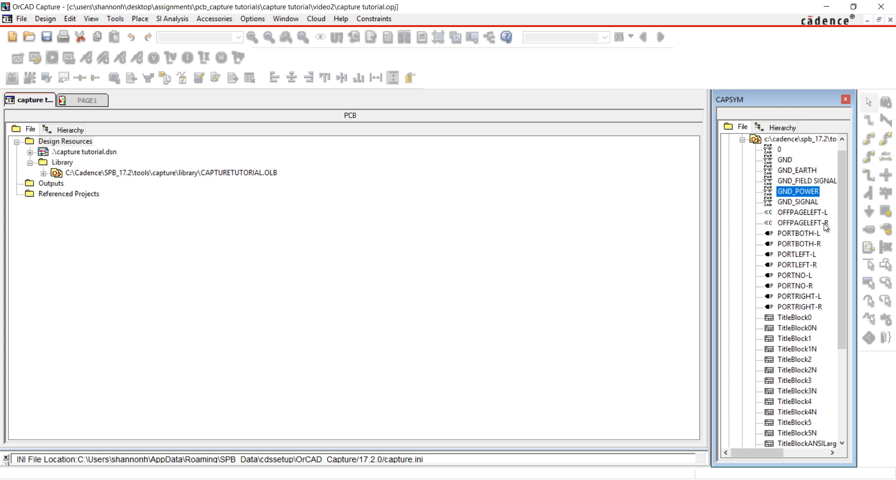
pyautogui.scroll(-3)
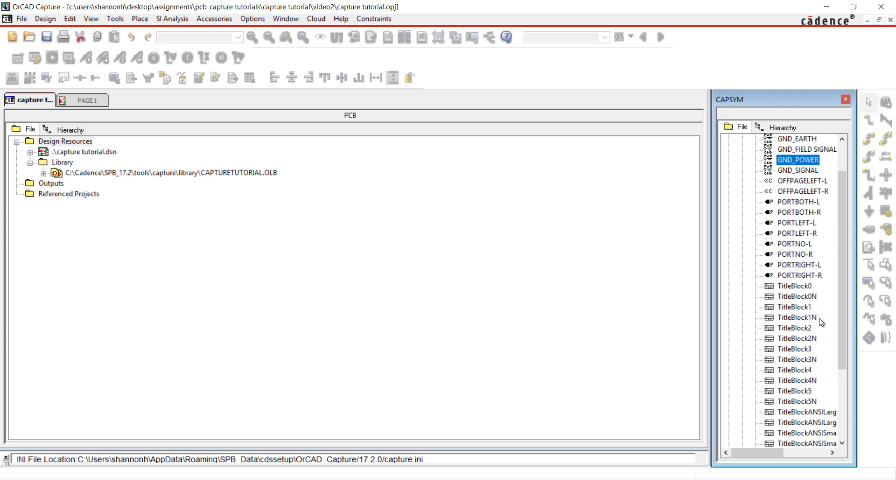
pyautogui.click(795, 348)
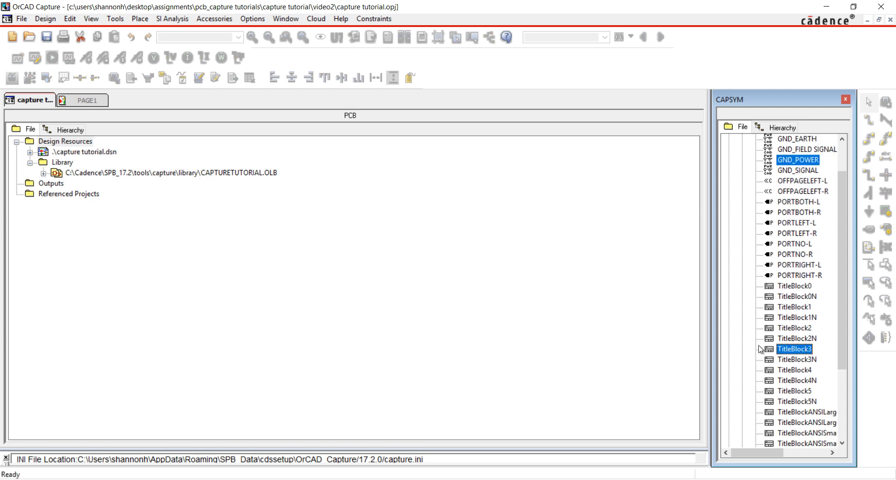
# - Copy both symbols into CAPTURETUTORIAL.OLB as GND and TitleBlock, then close the capsym panel
pyautogui.rightClick(169, 173)
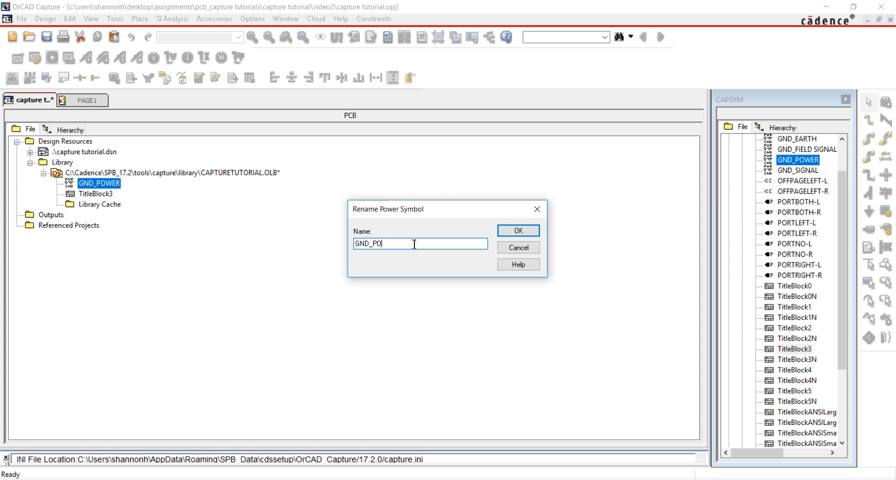
pyautogui.click(517, 230)
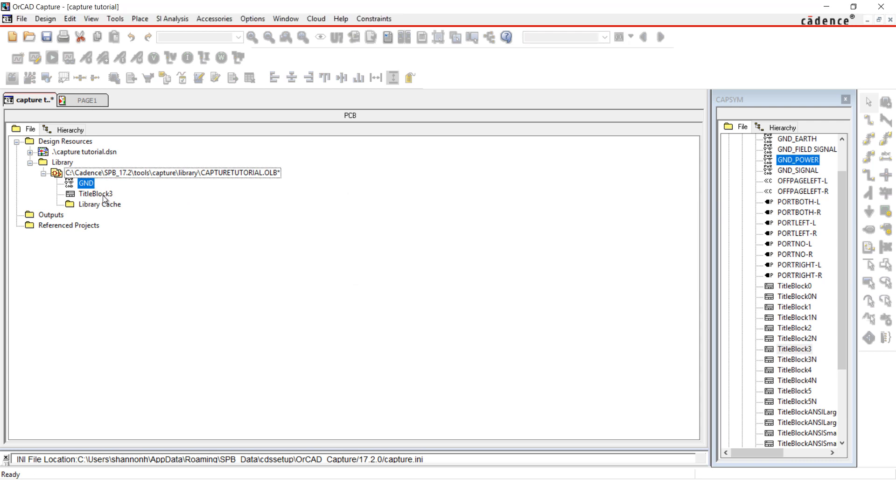
pyautogui.doubleClick(96, 193)
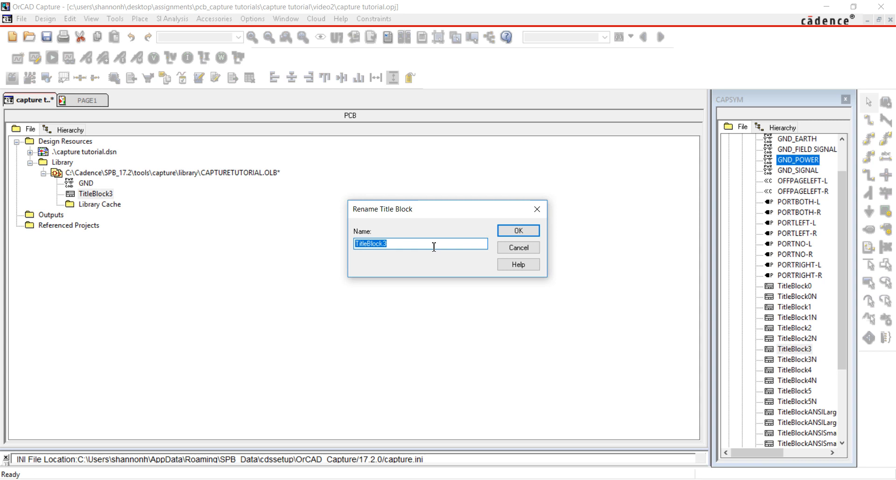
pyautogui.click(517, 231)
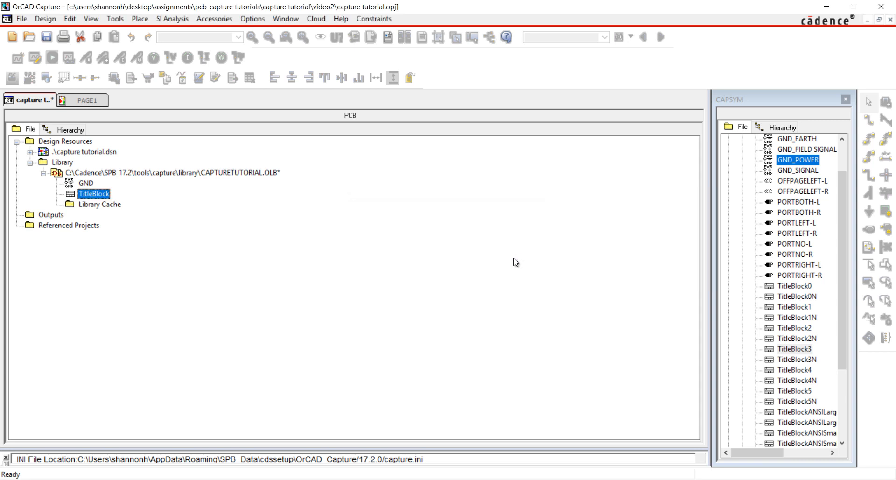
pyautogui.click(845, 99)
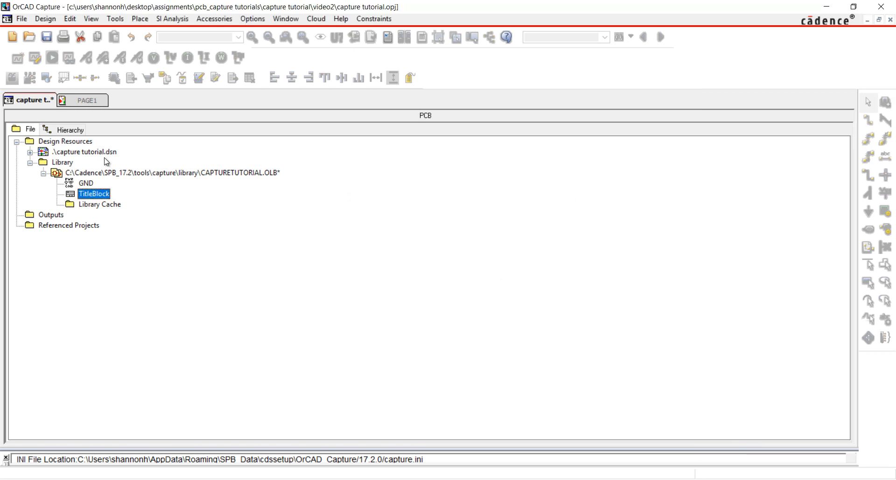
# - Create a new part USB-MicroB in the tutorial library with footprint USB-MicroB and prefix X
pyautogui.click(169, 172)
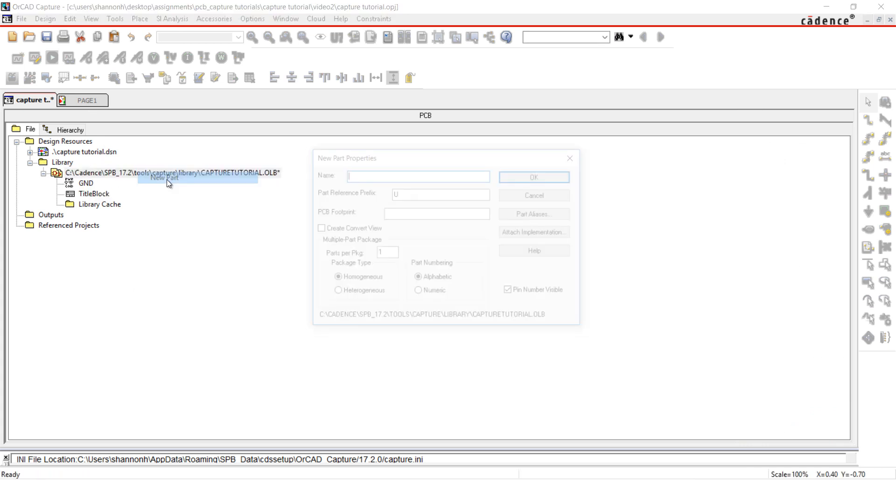
pyautogui.write('USB')
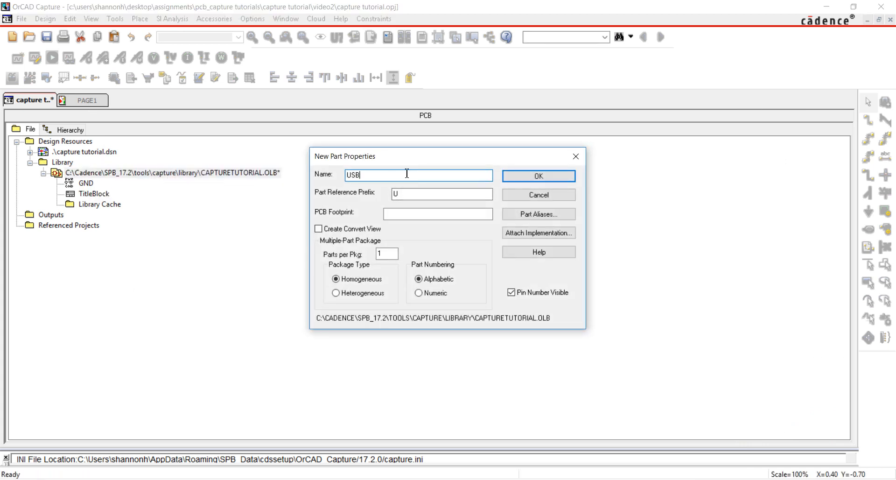
pyautogui.write('-MicroB')
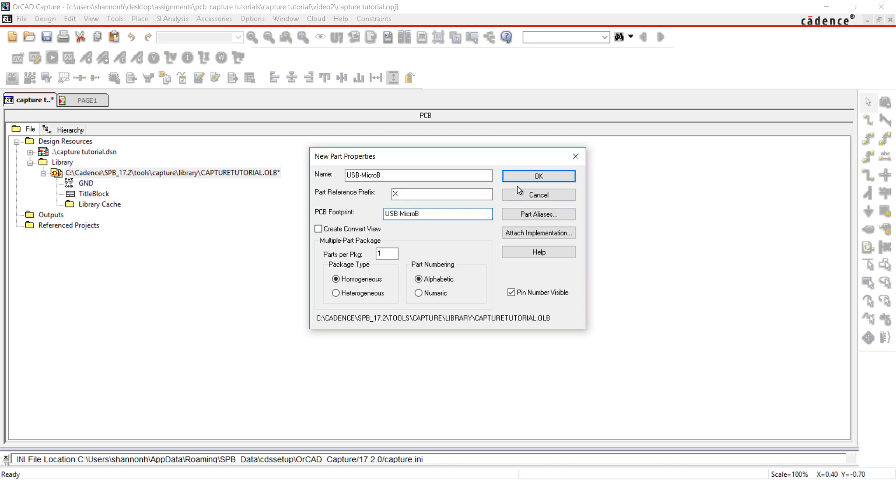
pyautogui.click(536, 175)
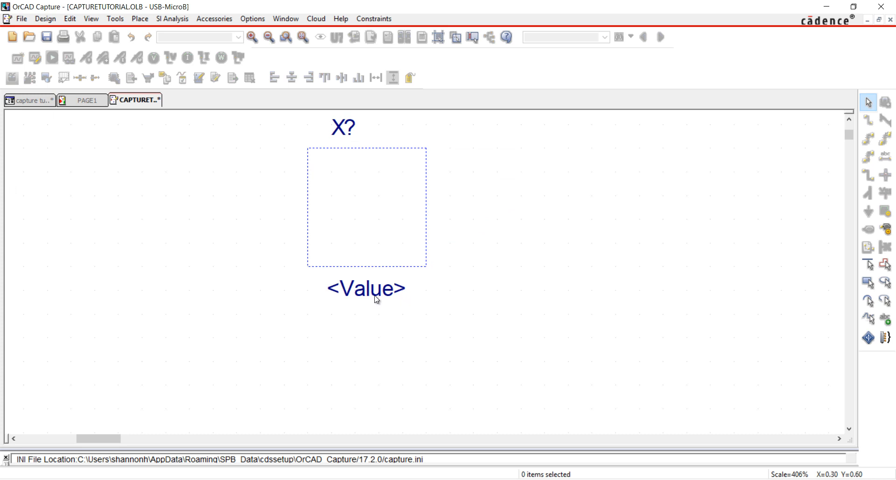
# - Move the Value label above the body, stretch the body taller and draw a rectangle over its outline
pyautogui.click(366, 287)
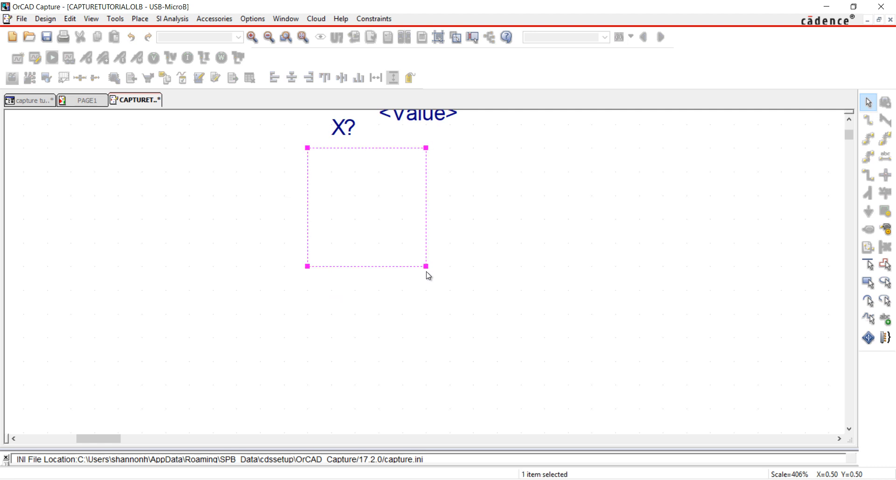
pyautogui.moveTo(425, 265); pyautogui.dragTo(425, 313)
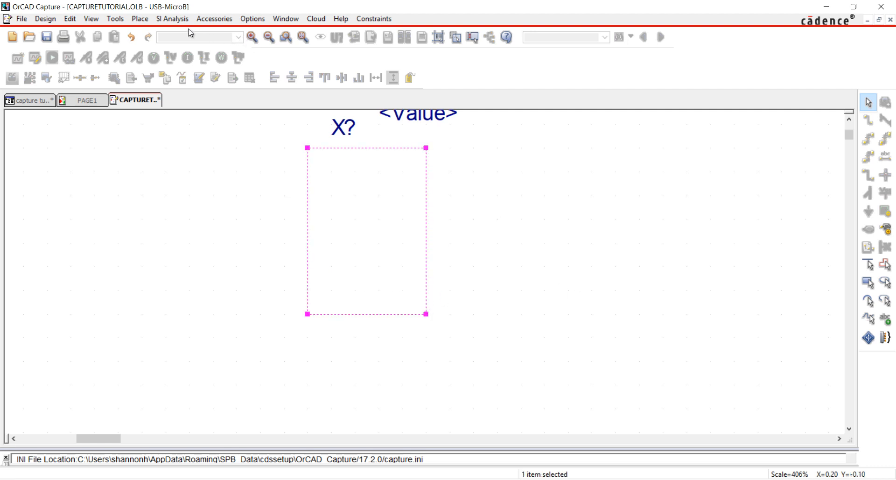
pyautogui.click(139, 18)
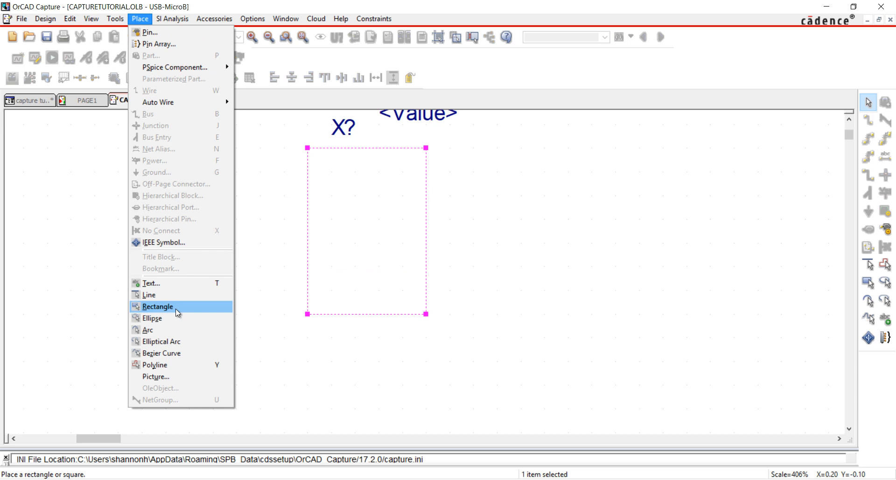
pyautogui.click(157, 306)
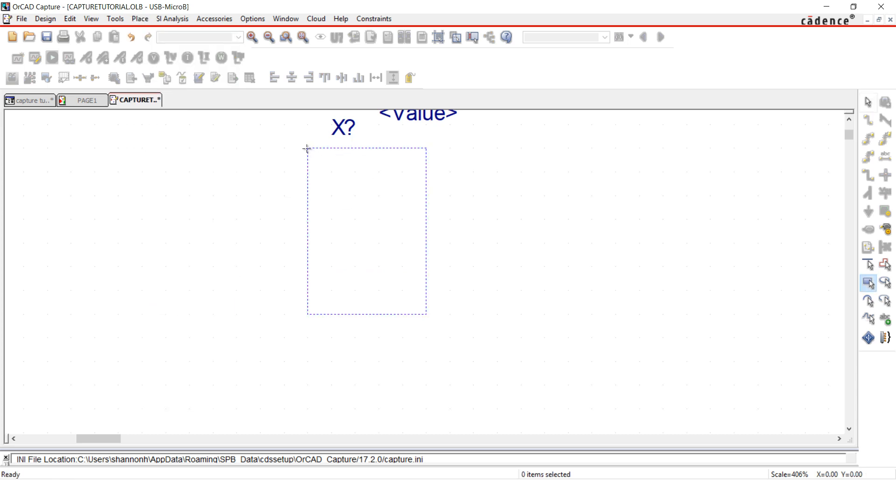
pyautogui.moveTo(307, 149); pyautogui.dragTo(403, 292)
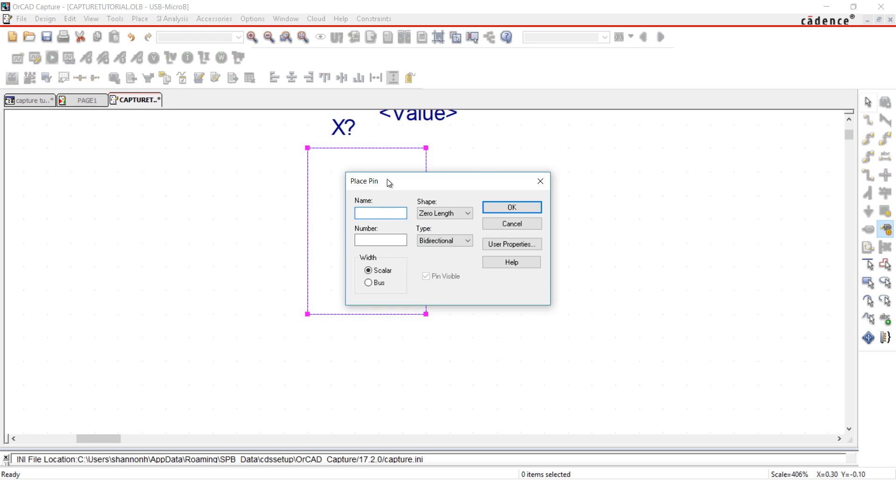
# - Place a short Input pin named and numbered GND on the symbol's left edge
pyautogui.write('GND')
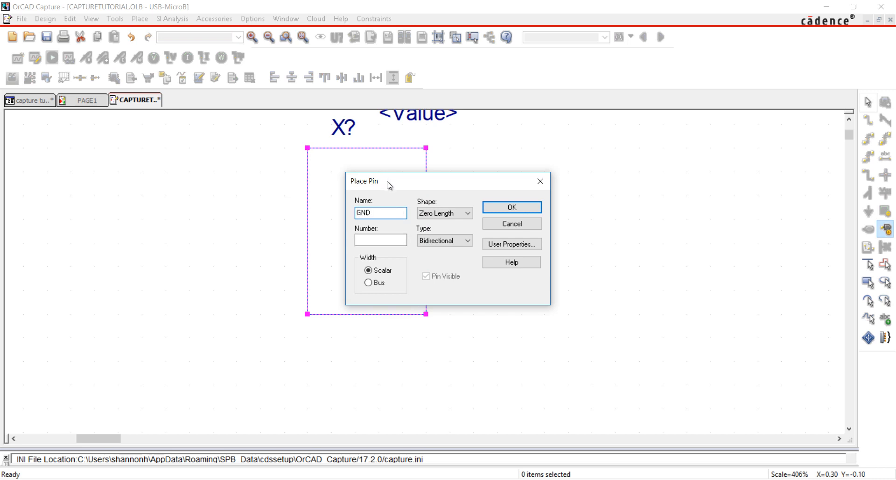
pyautogui.write('GND')
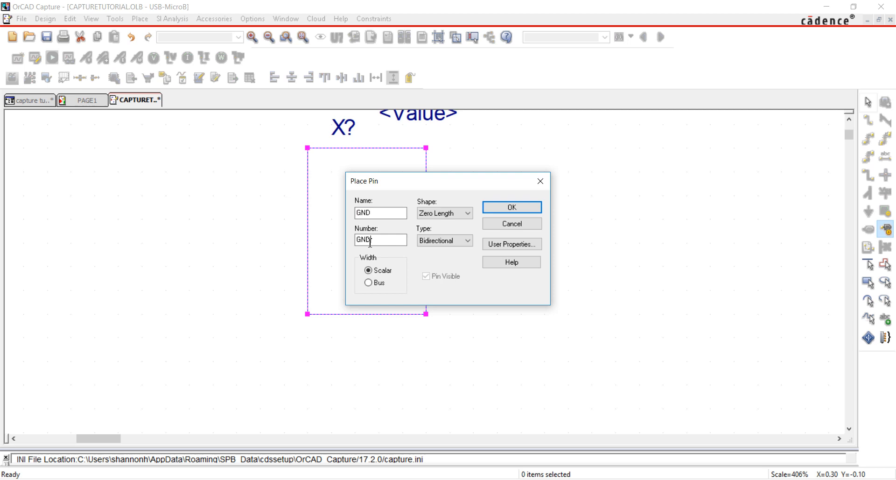
pyautogui.click(468, 213)
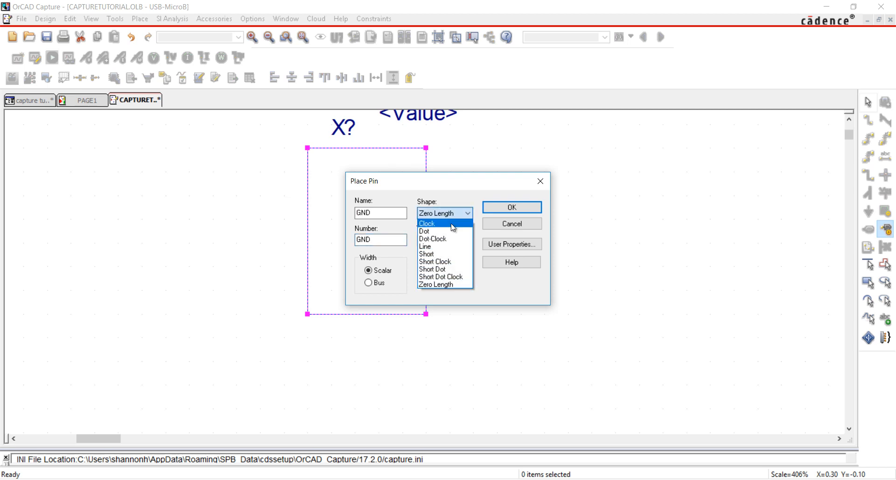
pyautogui.click(426, 253)
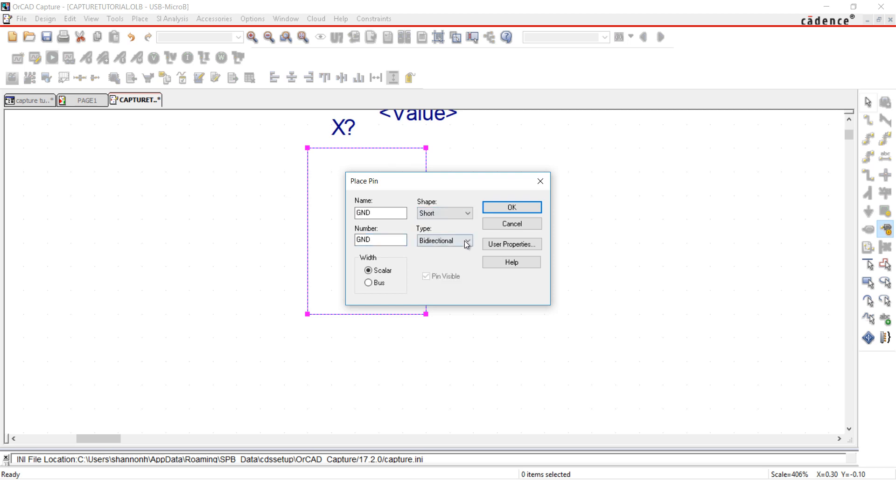
pyautogui.click(444, 239)
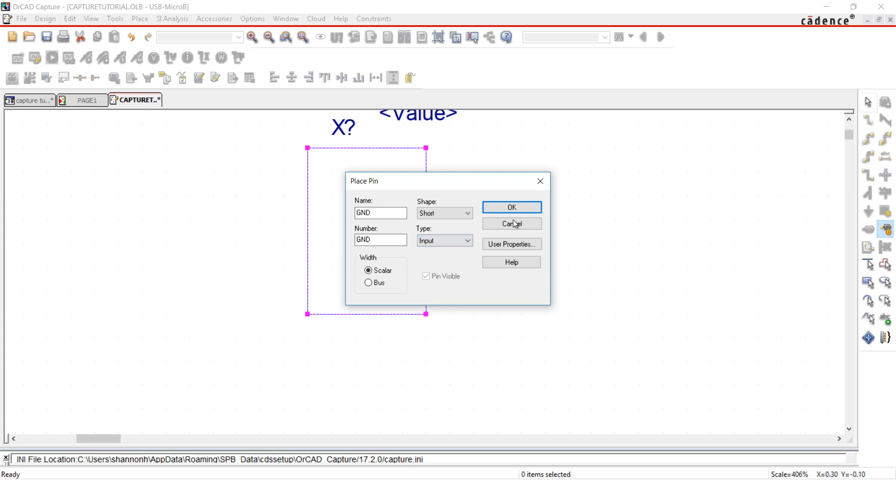
pyautogui.click(510, 207)
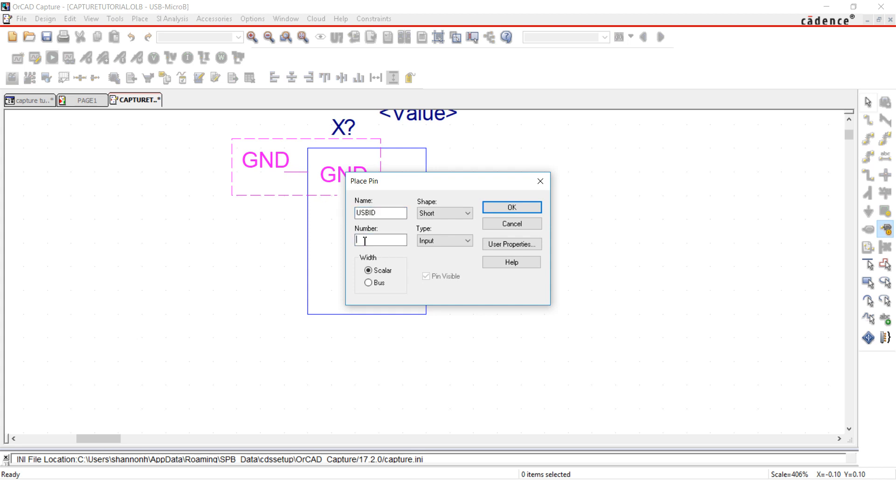
# - Add the ID and D+/D- pins below GND, then begin defining pin MT1
pyautogui.click(510, 207)
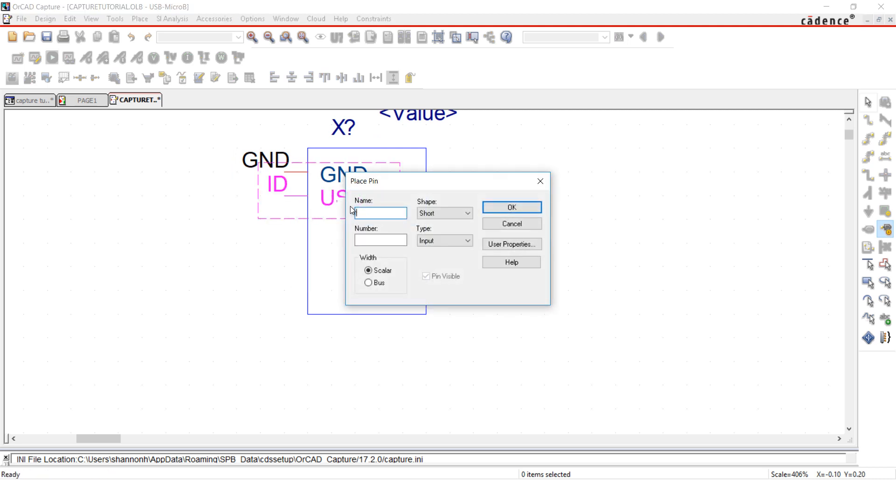
pyautogui.write('D')
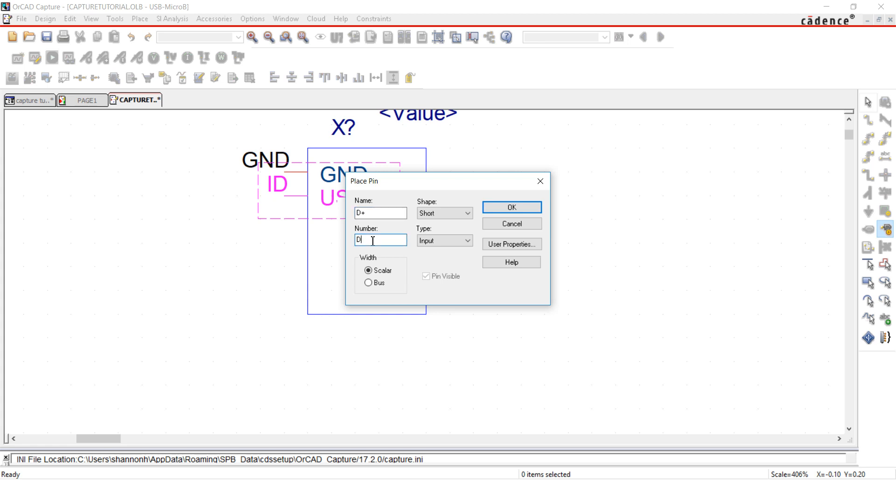
pyautogui.click(510, 207)
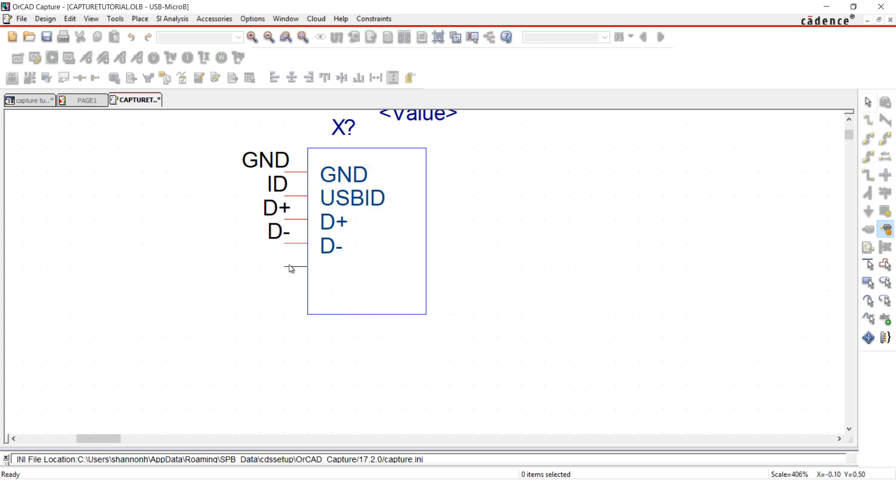
pyautogui.write('MT')
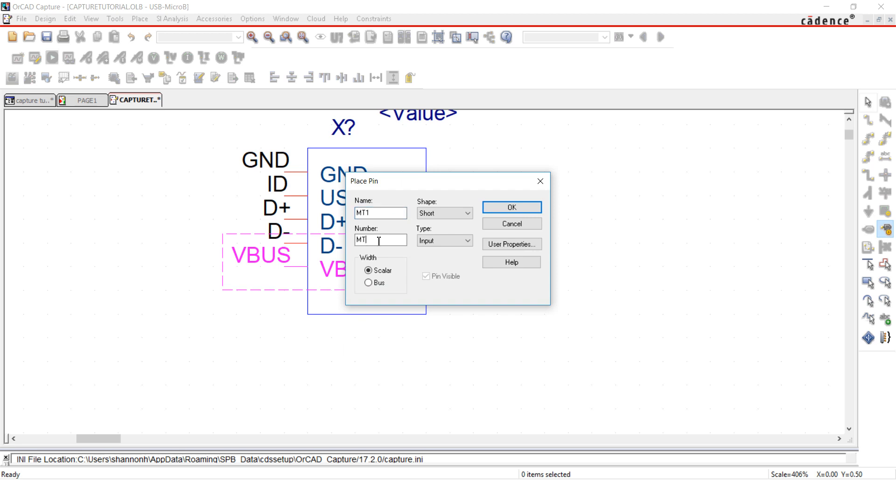
# - Place zero-length bidirectional pins MT1–MT4, P_1 and P_2 along the symbol's right edge
pyautogui.click(468, 212)
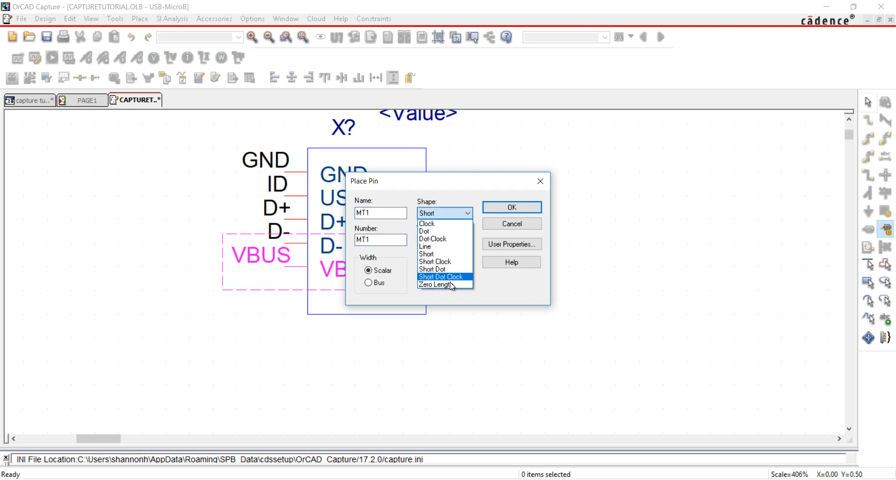
pyautogui.click(438, 284)
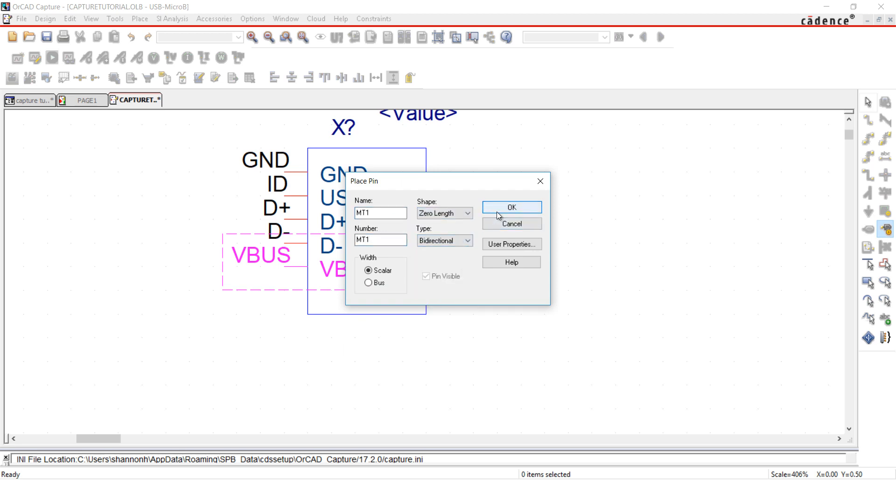
pyautogui.click(510, 207)
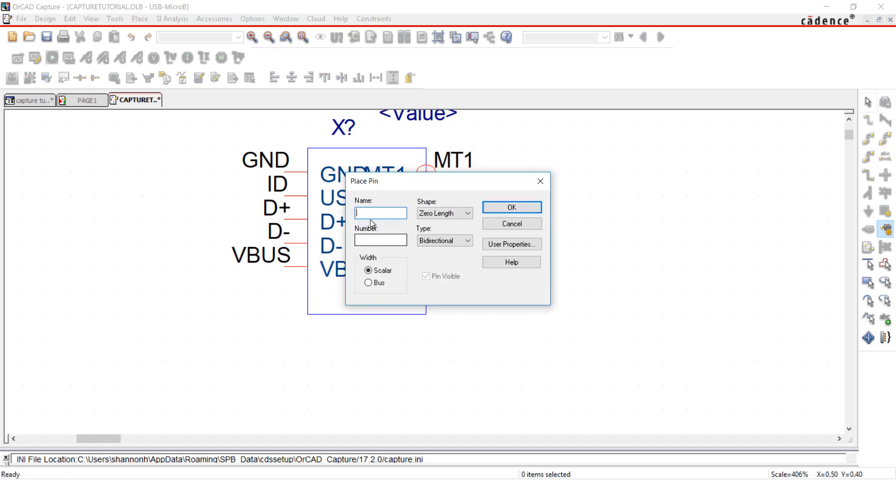
pyautogui.write('P_1')
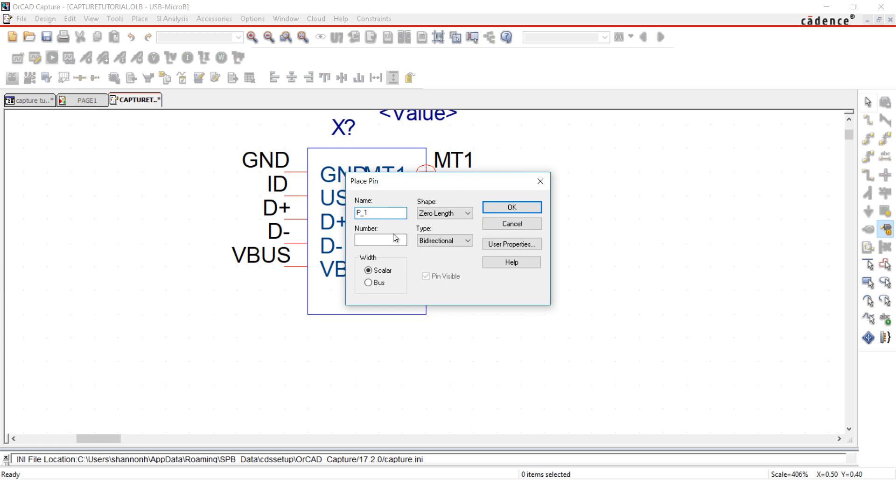
pyautogui.write('P_1')
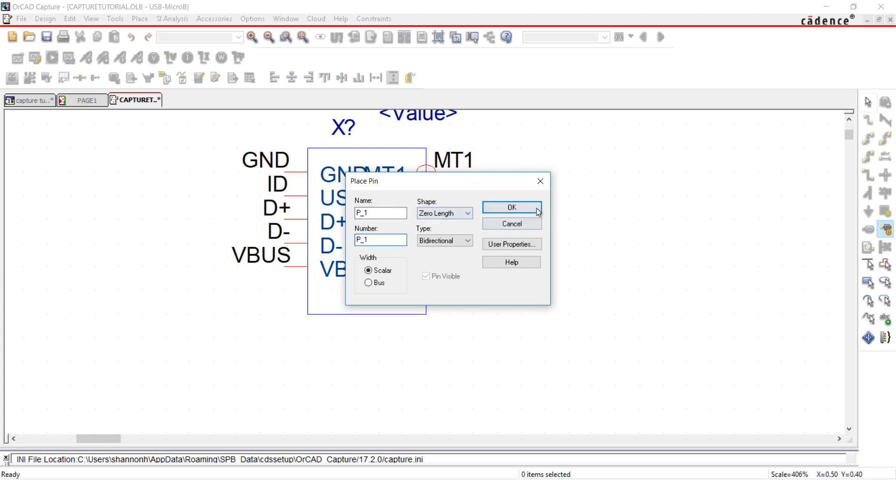
pyautogui.click(510, 207)
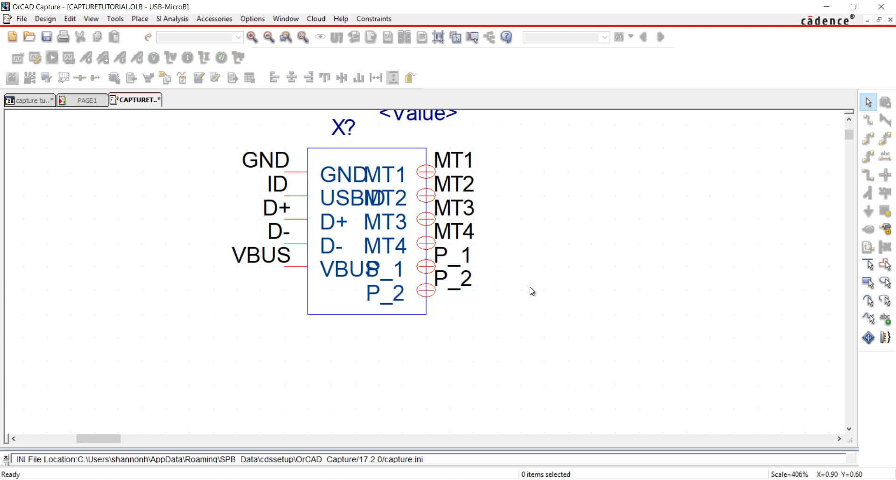
pyautogui.click(252, 18)
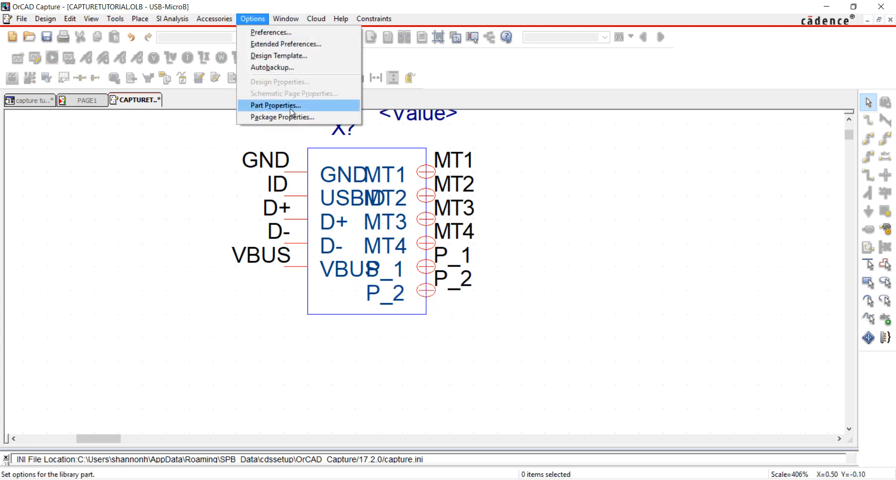
# - Set the part's Pin Names Visible property to False so only outer pin labels show
pyautogui.click(274, 105)
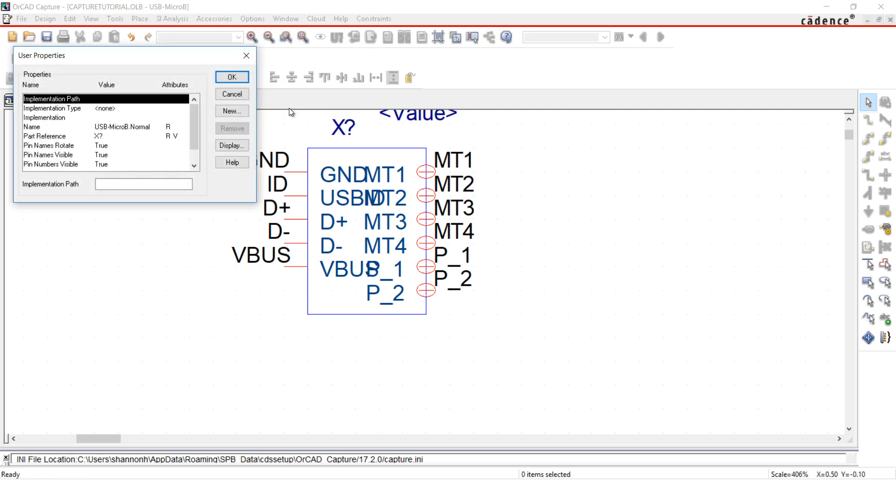
pyautogui.click(51, 153)
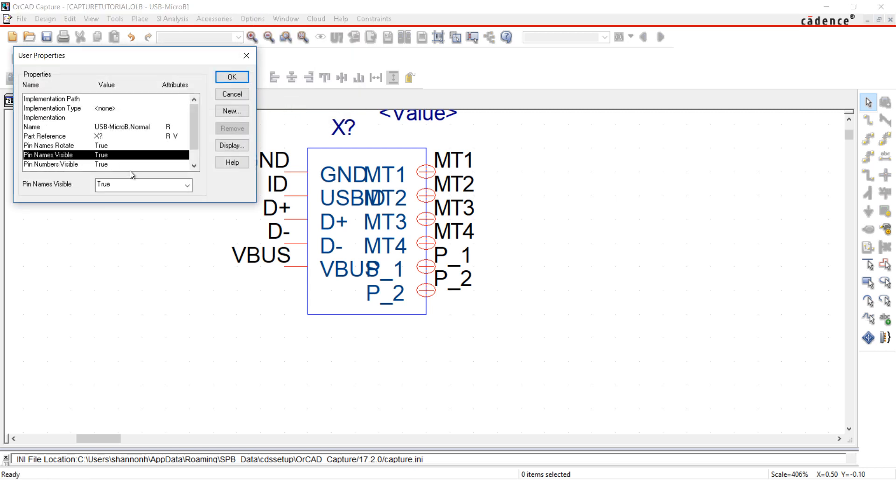
pyautogui.click(143, 184)
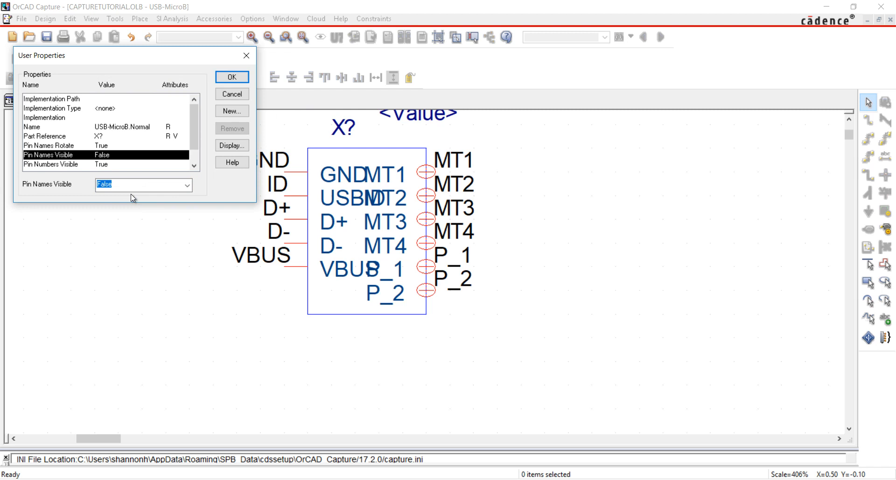
pyautogui.click(231, 77)
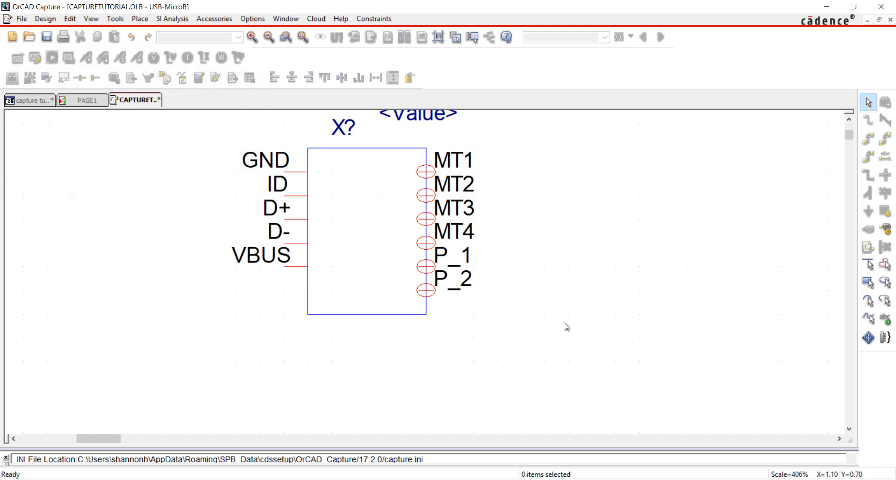
pyautogui.moveTo(560, 288)
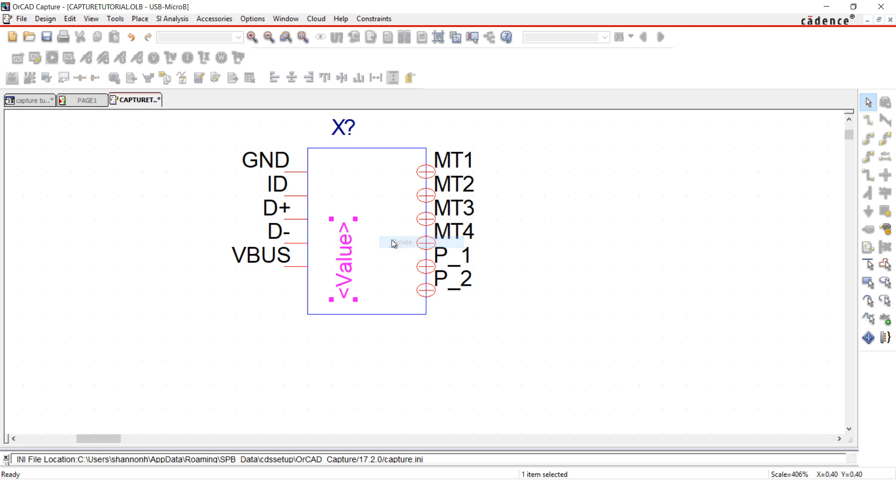
# - Edit the Value label to read USB-B, placed vertically inside the part body
pyautogui.rightClick(393, 242)
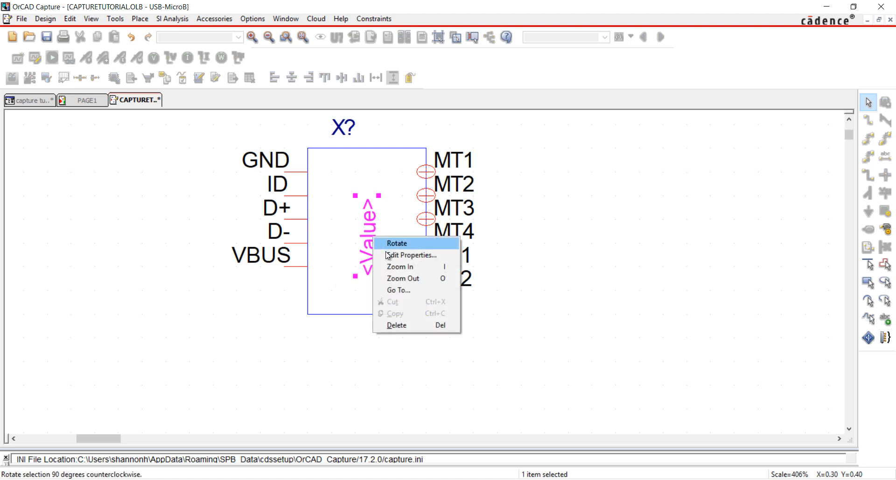
pyautogui.click(411, 255)
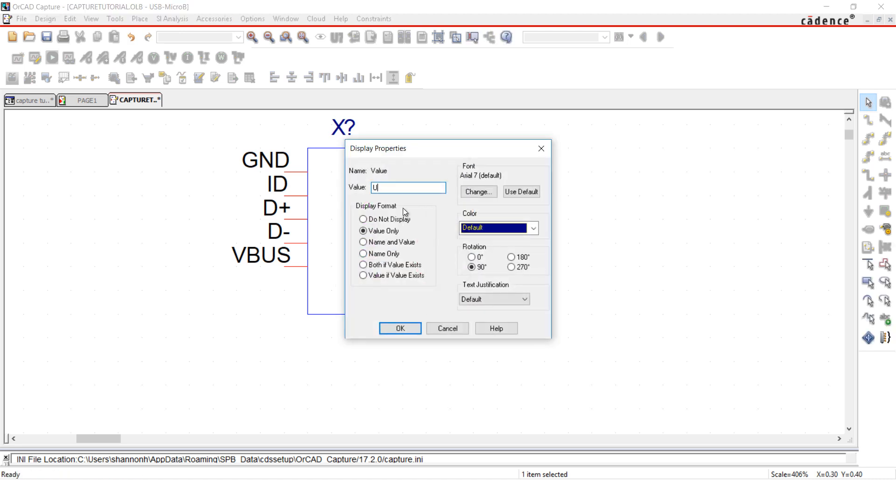
pyautogui.write('SB-B')
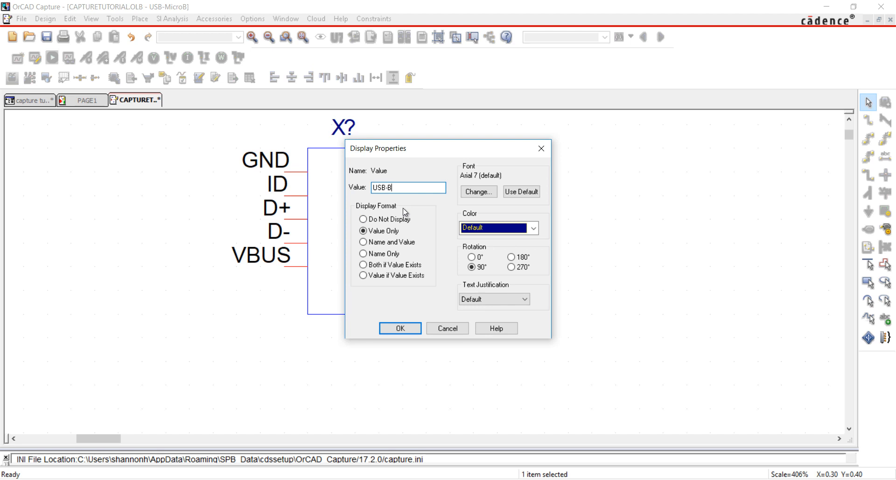
pyautogui.click(399, 328)
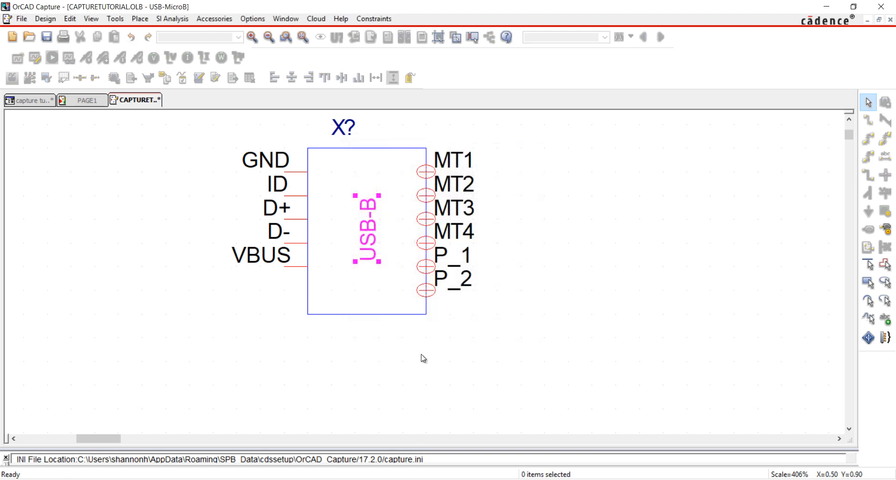
pyautogui.rightClick(134, 100)
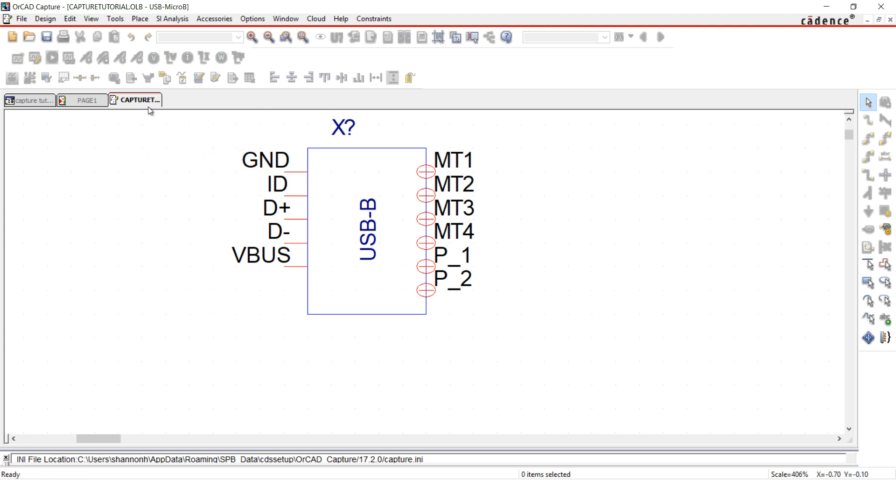
# - Close the USB-MicroB part editor and select CAPTURETUTORIAL.OLB in the project tree
pyautogui.click(29, 100)
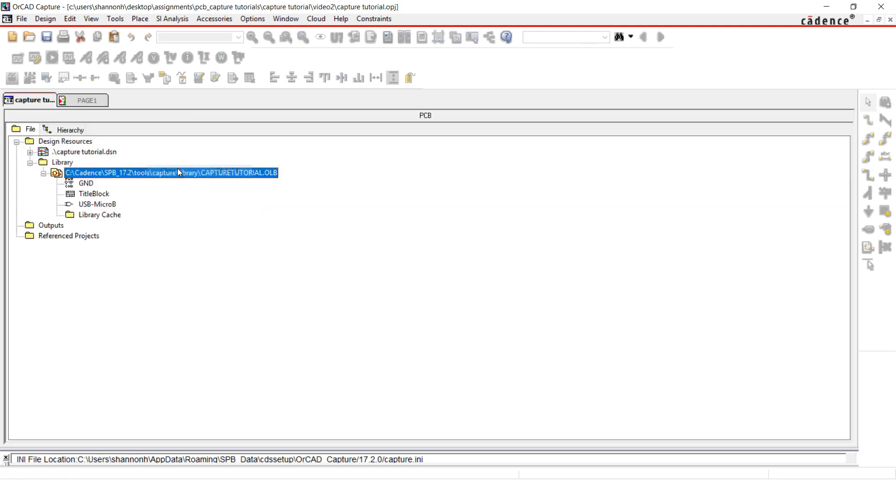
pyautogui.click(97, 204)
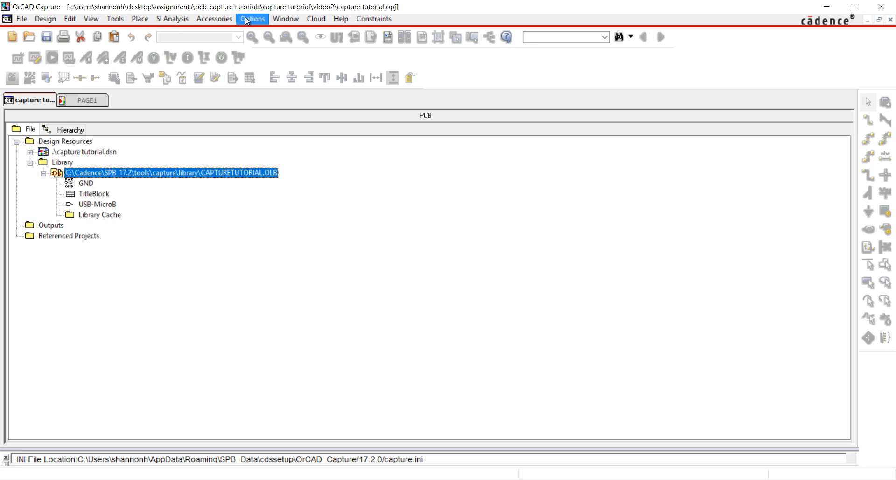
# - Launch Ultra Librarian from the Accessories menu, log in, and search for LT1965 parts
pyautogui.click(215, 19)
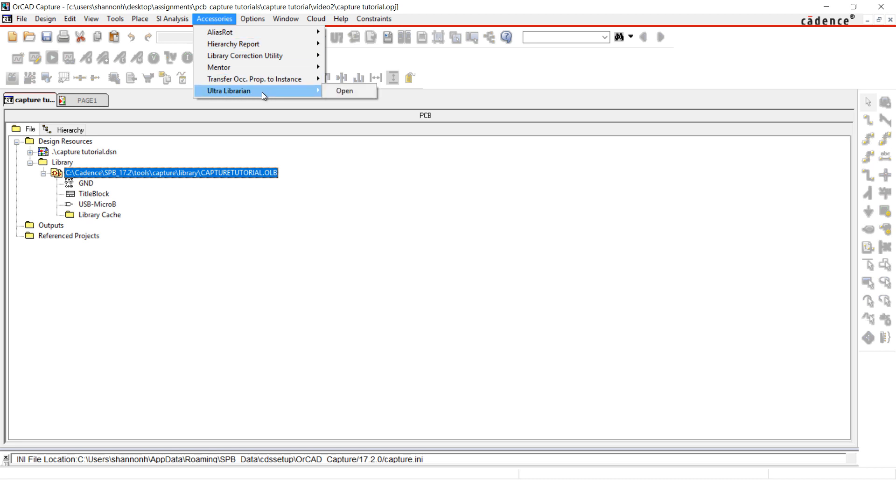
pyautogui.click(344, 91)
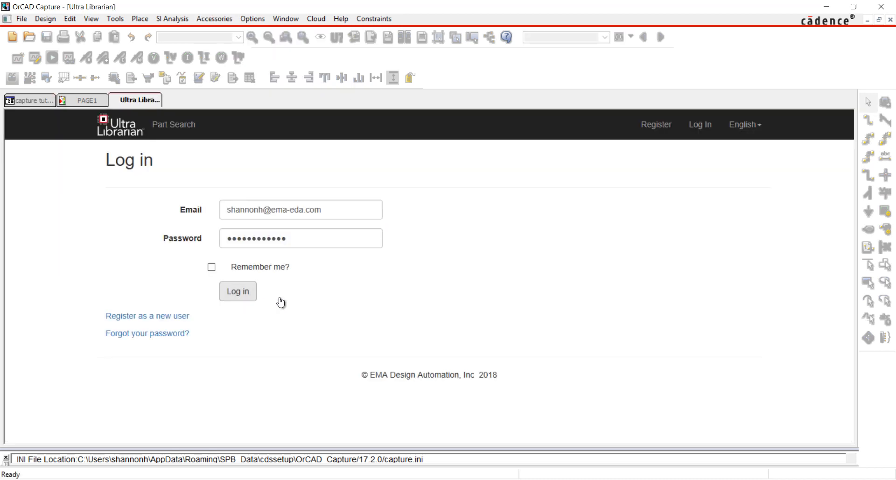
pyautogui.click(237, 290)
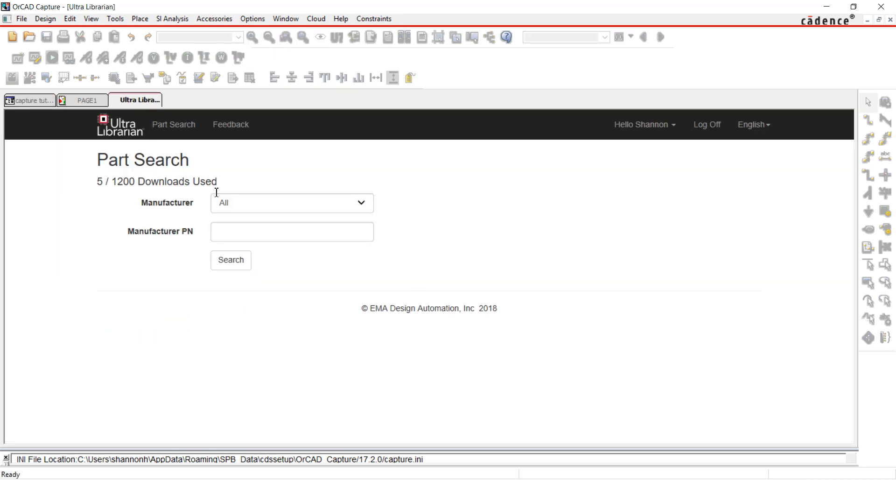
pyautogui.click(230, 260)
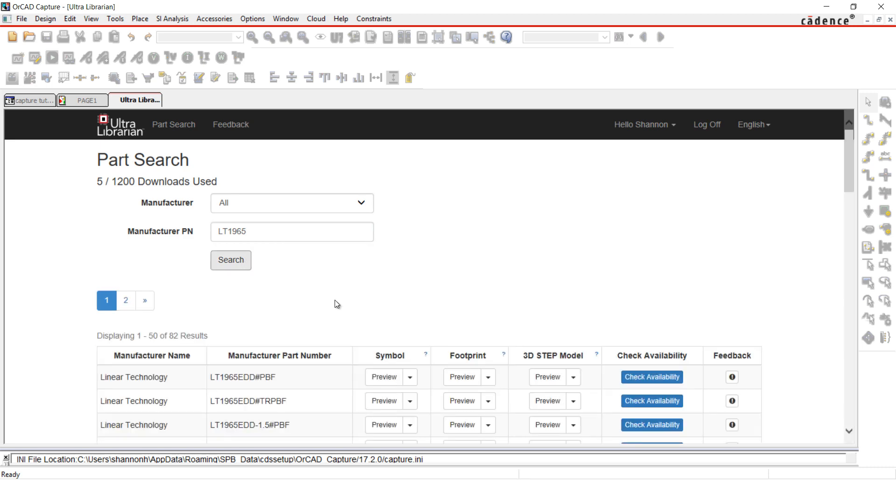
pyautogui.scroll(-3)
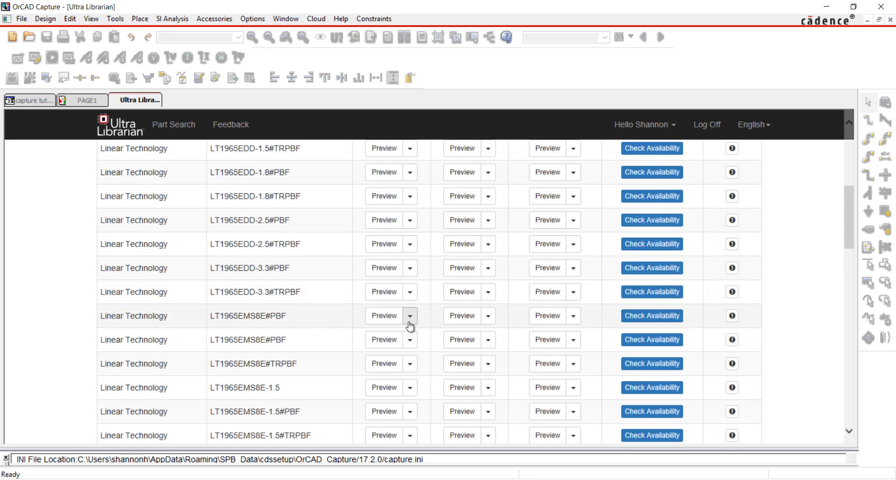
# - Preview the LT1965EMS8E#PBF symbol, footprint and 3D STEP model, then return to the results list
pyautogui.click(384, 315)
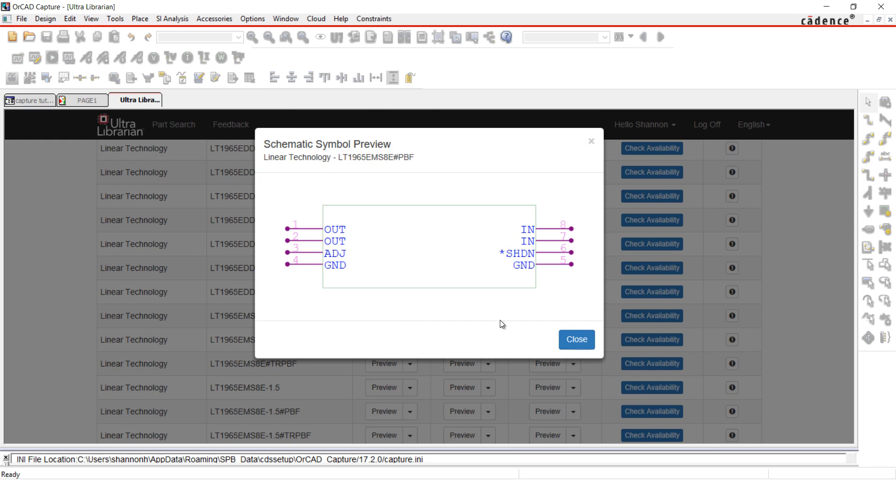
pyautogui.click(575, 339)
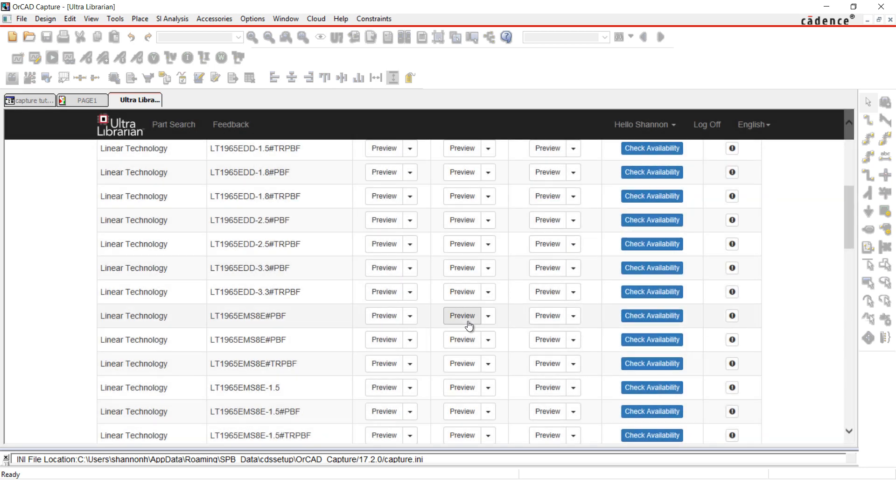
pyautogui.click(461, 316)
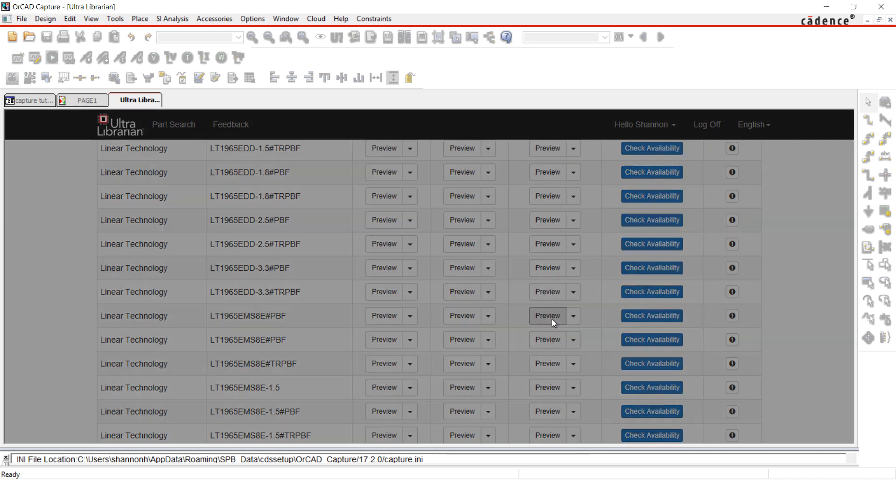
pyautogui.click(546, 316)
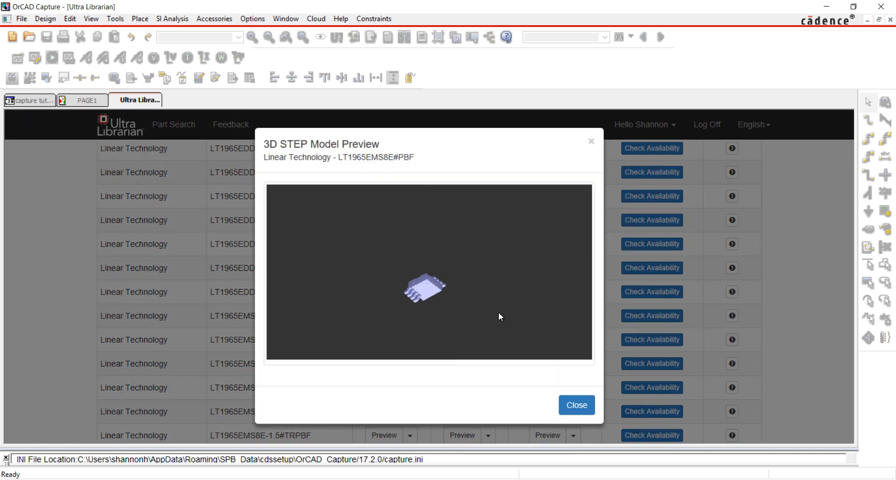
pyautogui.click(576, 404)
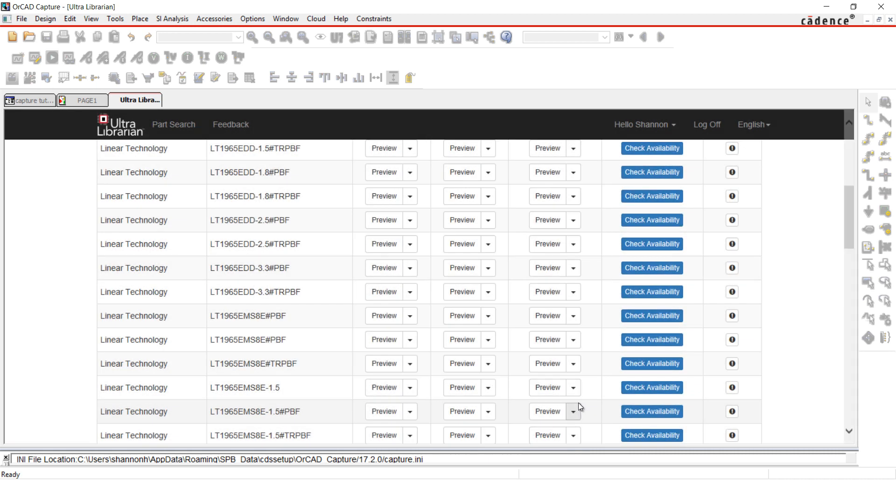
# - Download the LT1965EMS8E#PBF Capture symbol as LT1965EMS8EPBF.olb into the symbols folder
pyautogui.click(409, 315)
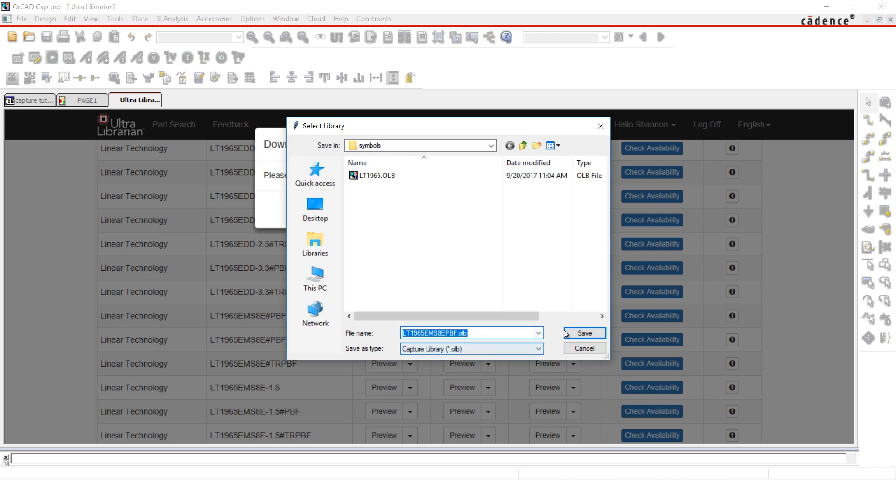
pyautogui.click(582, 333)
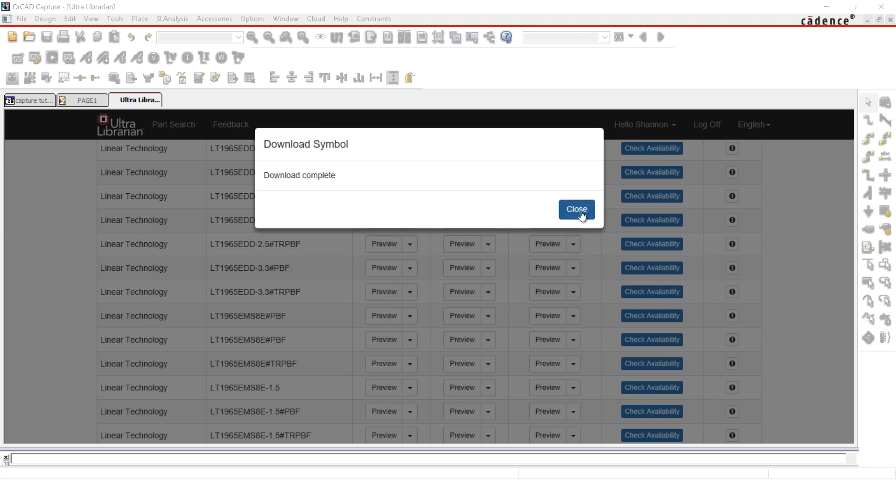
pyautogui.click(576, 210)
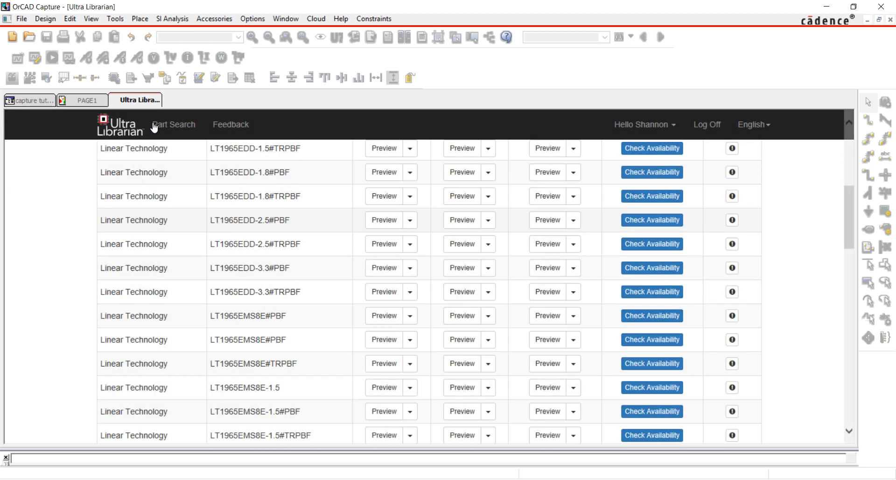
# - Load the downloaded LT1965EMS8EPBF.olb library and copy its part into CAPTURETUTORIAL.OLB
pyautogui.click(29, 100)
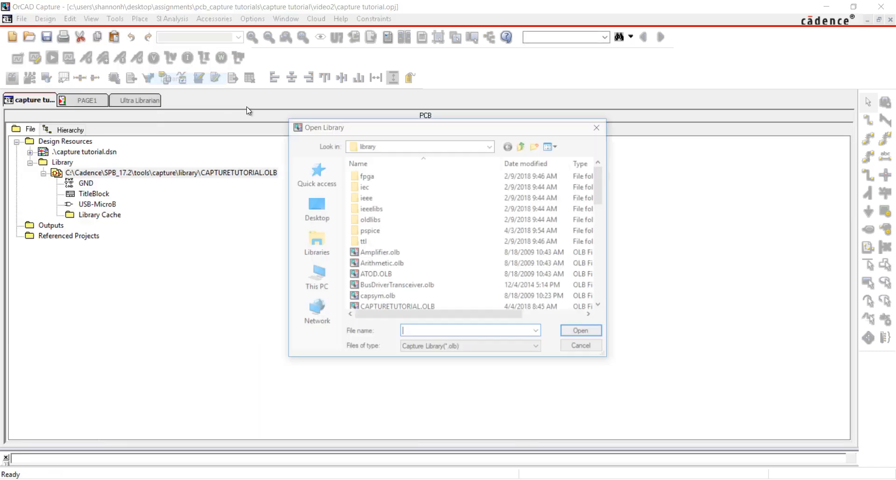
pyautogui.click(391, 187)
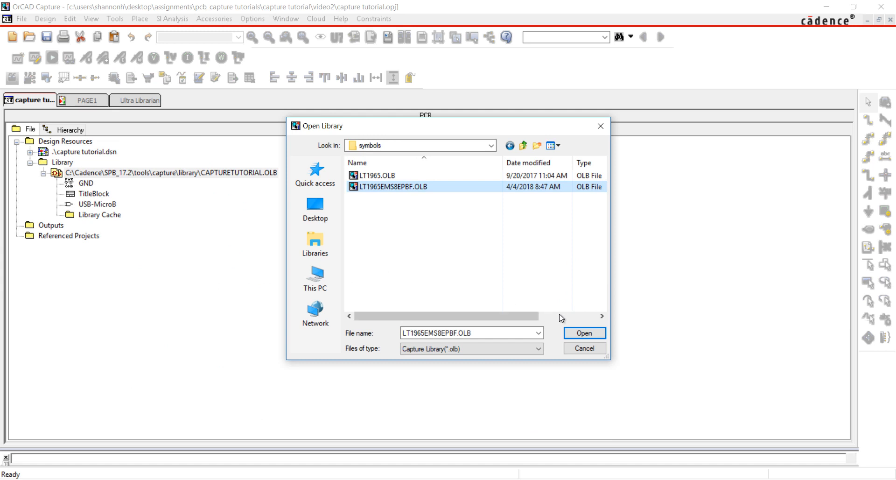
pyautogui.click(583, 333)
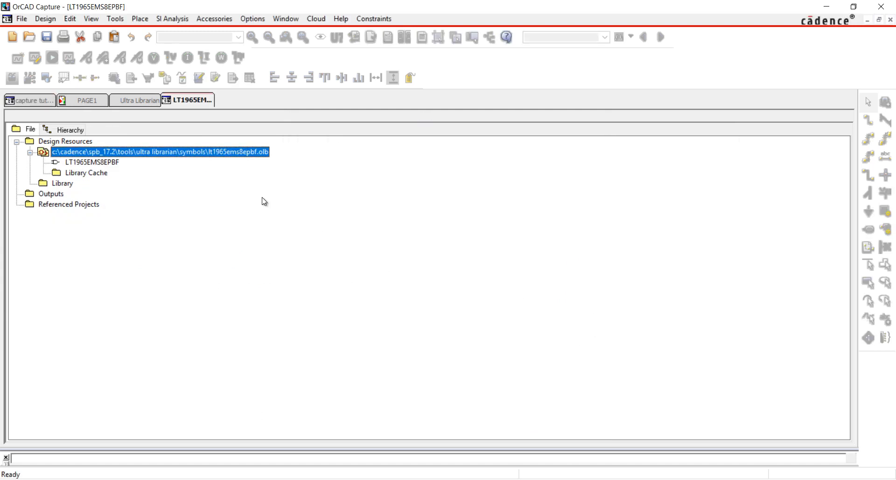
pyautogui.rightClick(92, 162)
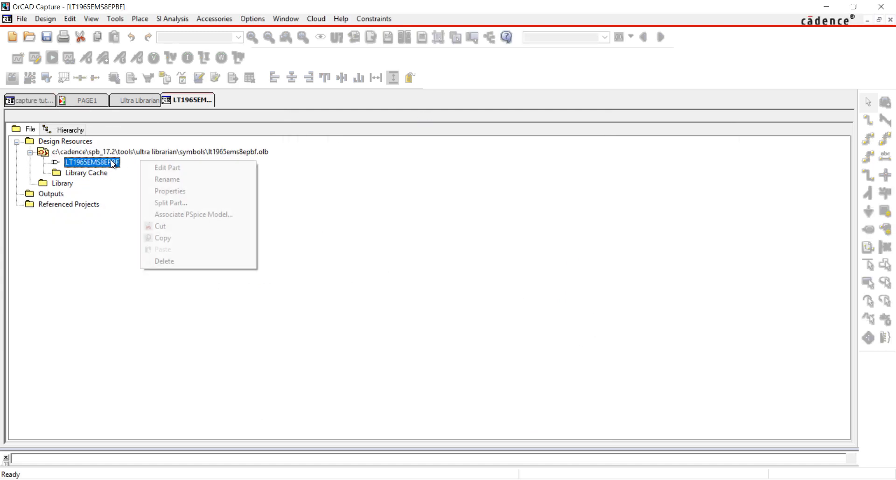
pyautogui.moveTo(185, 179)
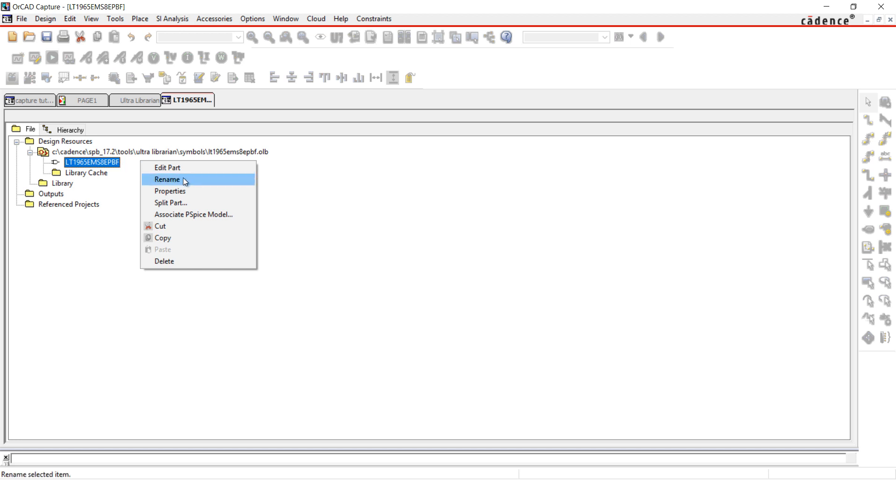
pyautogui.moveTo(184, 241)
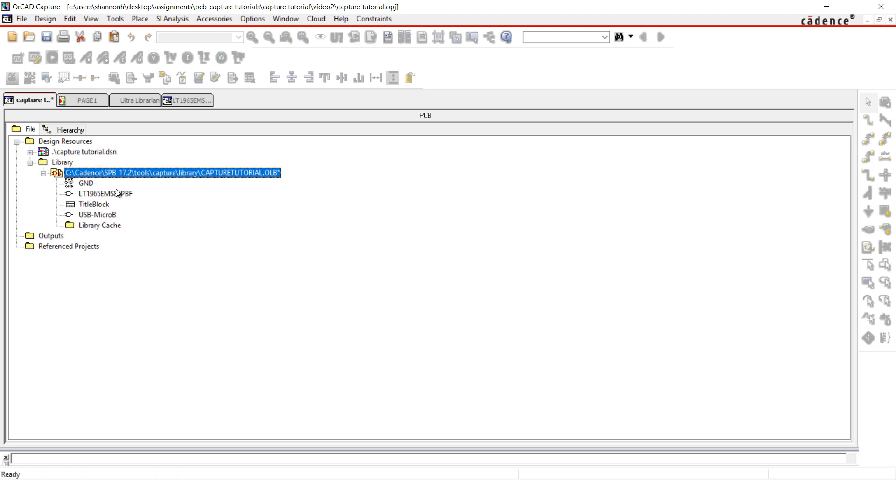
# - Rename the copied part to LT1965 and bring it up in the part editor
pyautogui.rightClick(103, 193)
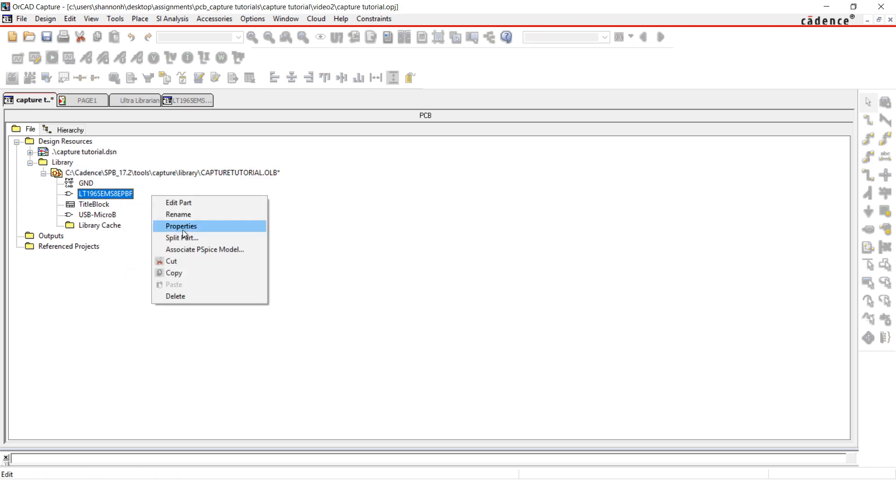
pyautogui.click(177, 214)
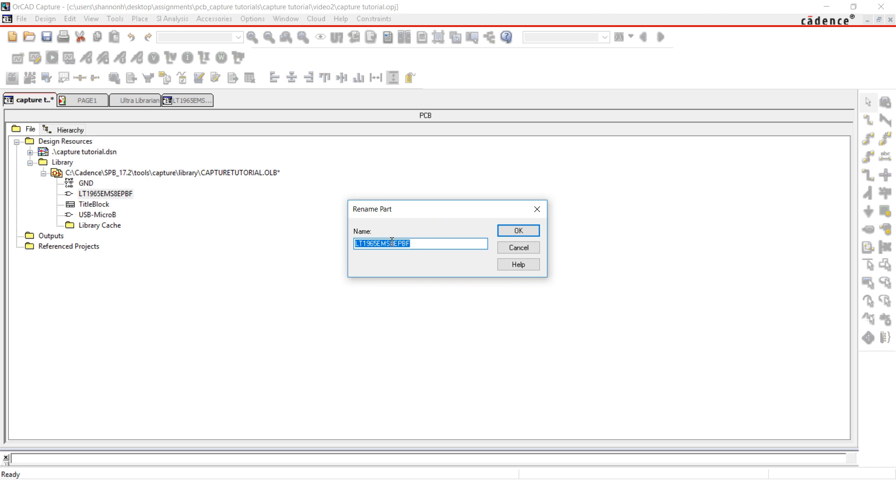
pyautogui.write('LT1965')
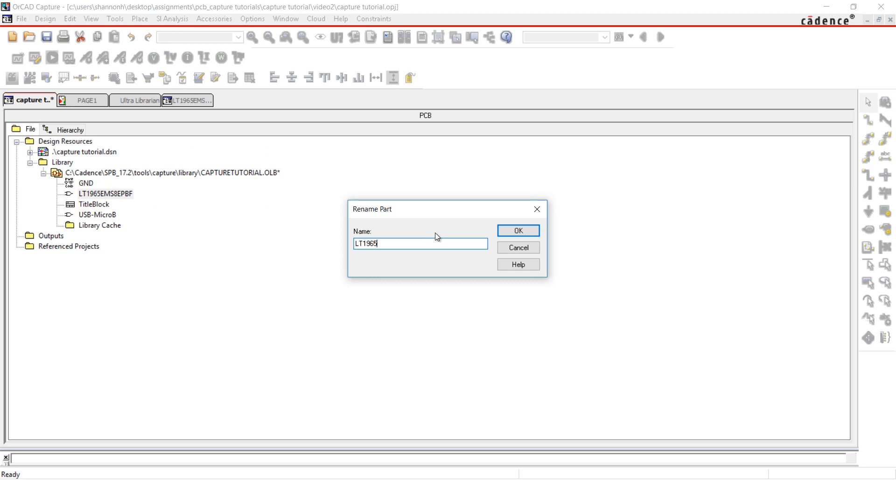
pyautogui.click(517, 230)
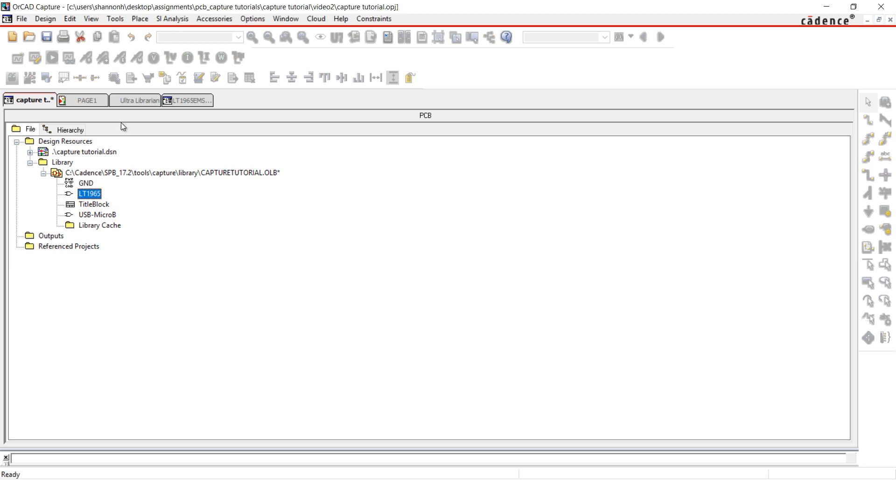
pyautogui.doubleClick(89, 193)
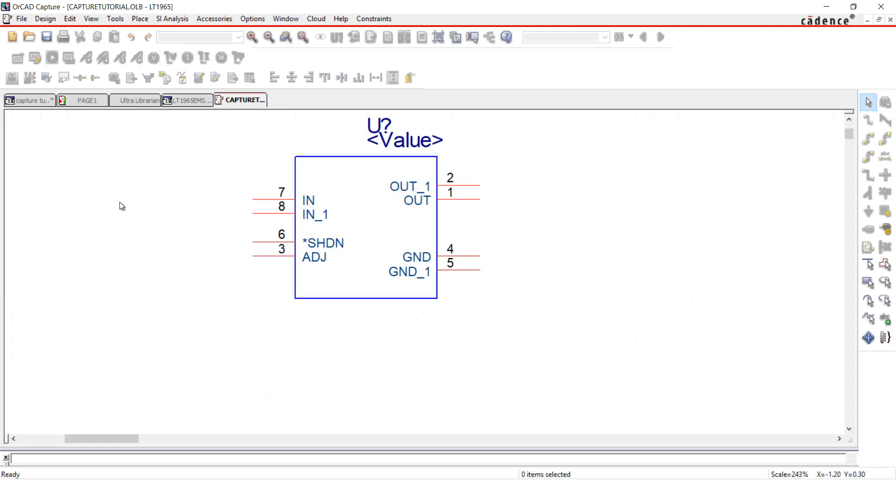
# - Rearrange the pins with GND at the bottom, set the value to LT1965, then save and close the editor
pyautogui.click(280, 242)
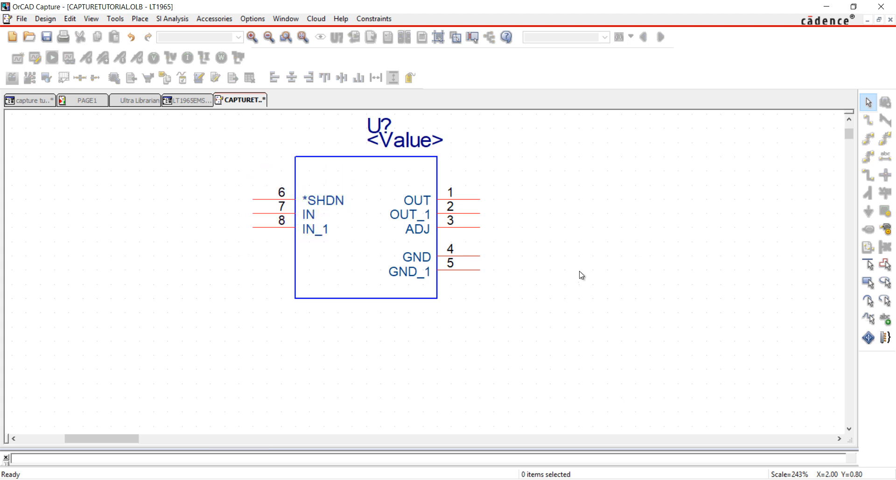
pyautogui.moveTo(468, 287)
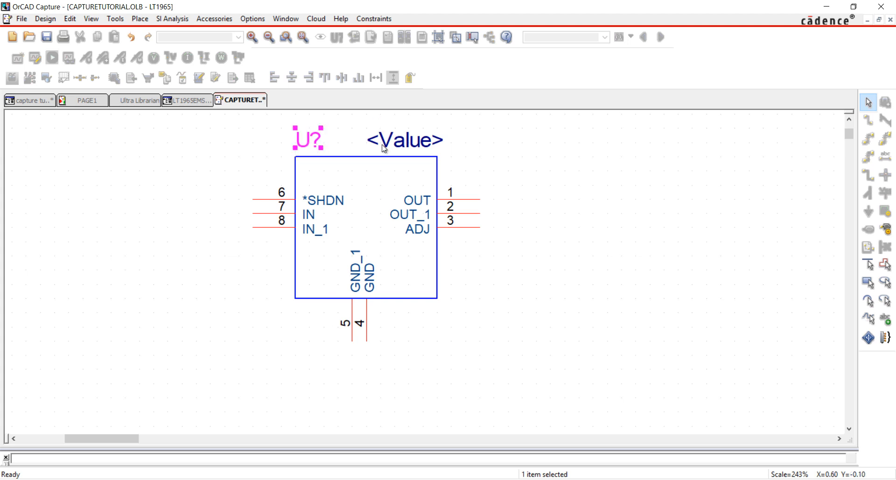
pyautogui.doubleClick(404, 140)
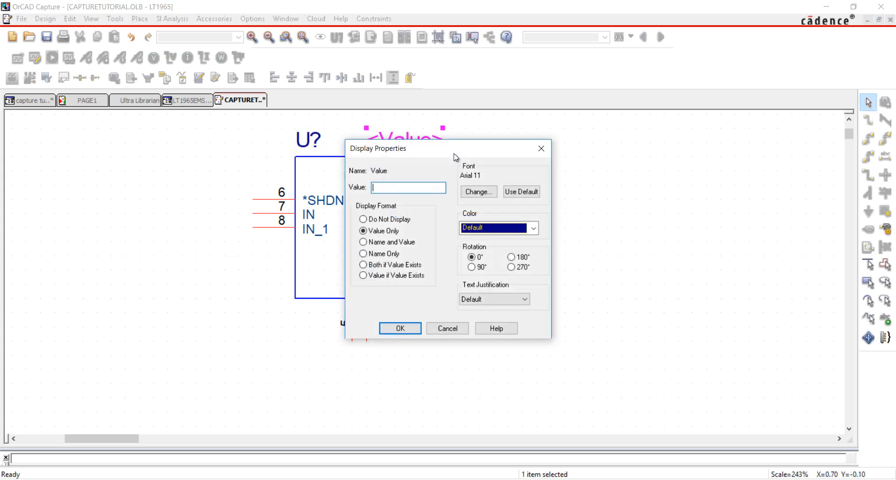
pyautogui.click(400, 327)
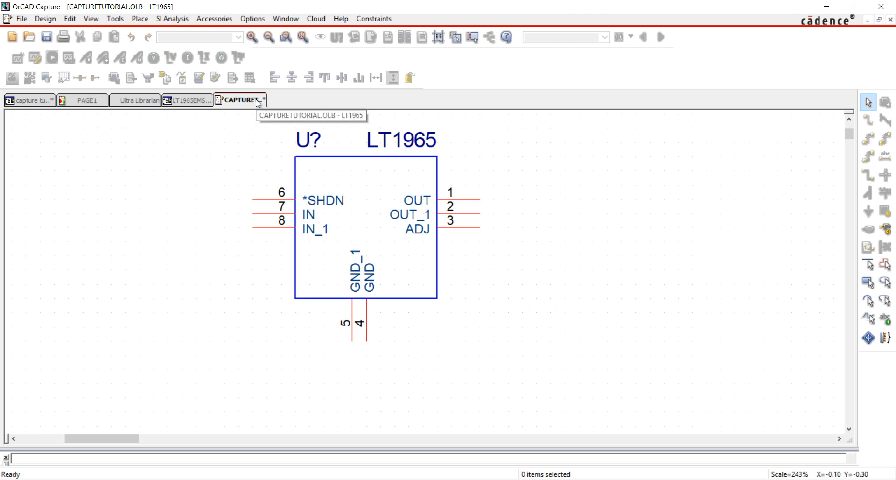
pyautogui.moveTo(238, 149)
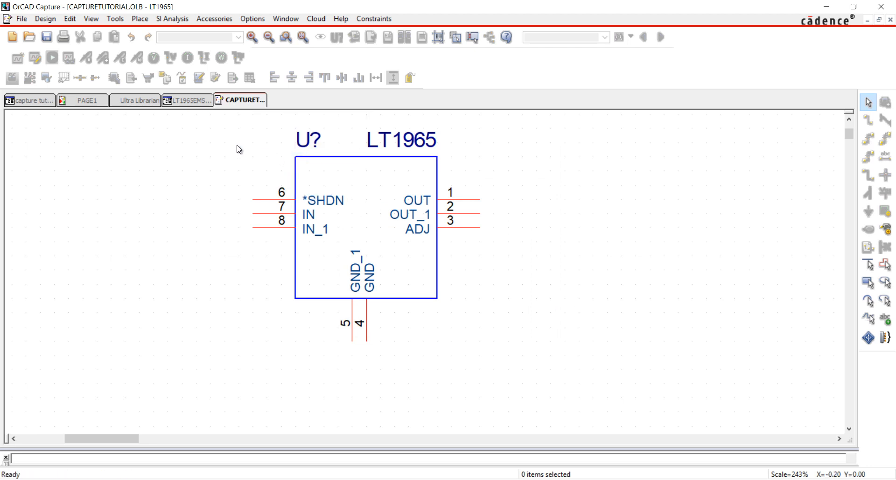
pyautogui.click(29, 100)
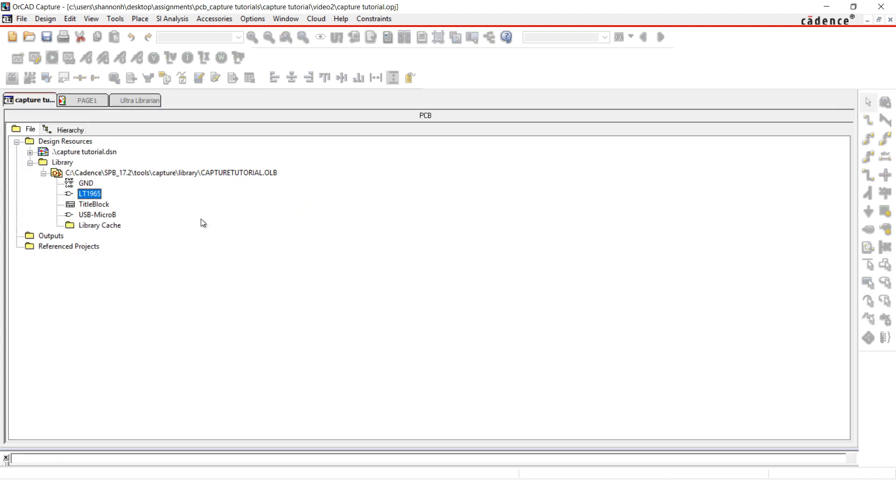
pyautogui.click(139, 100)
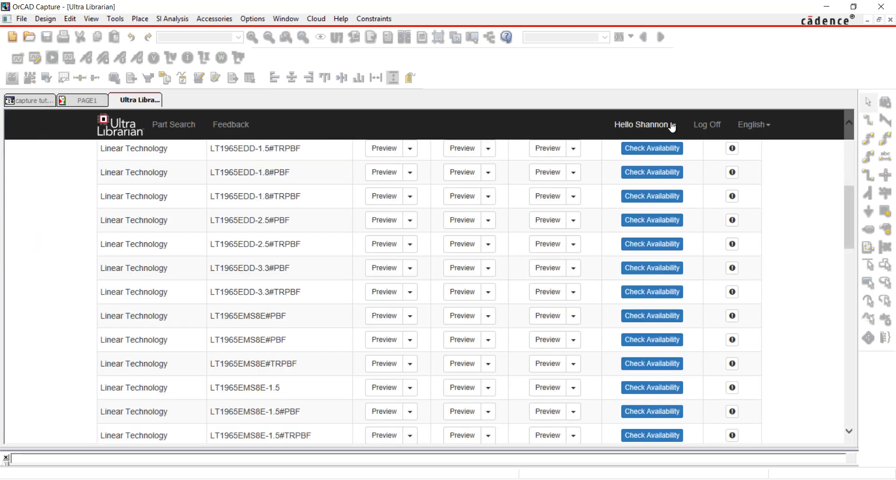
pyautogui.click(644, 124)
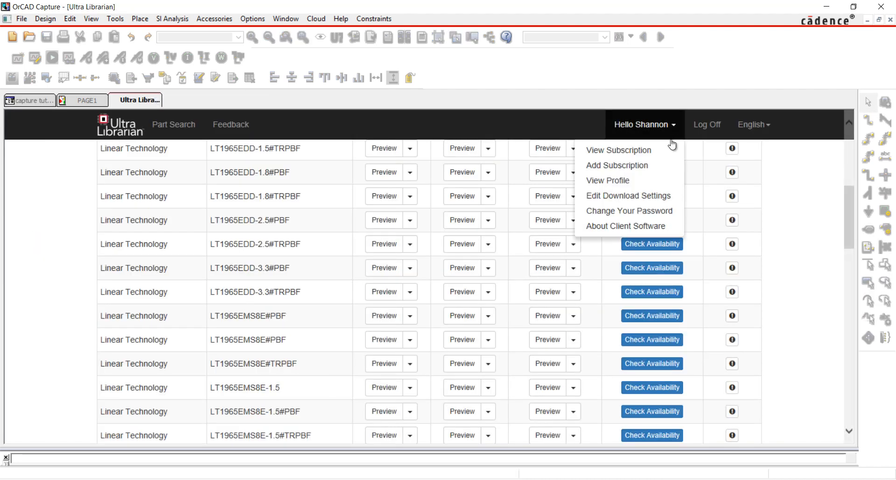
pyautogui.click(627, 195)
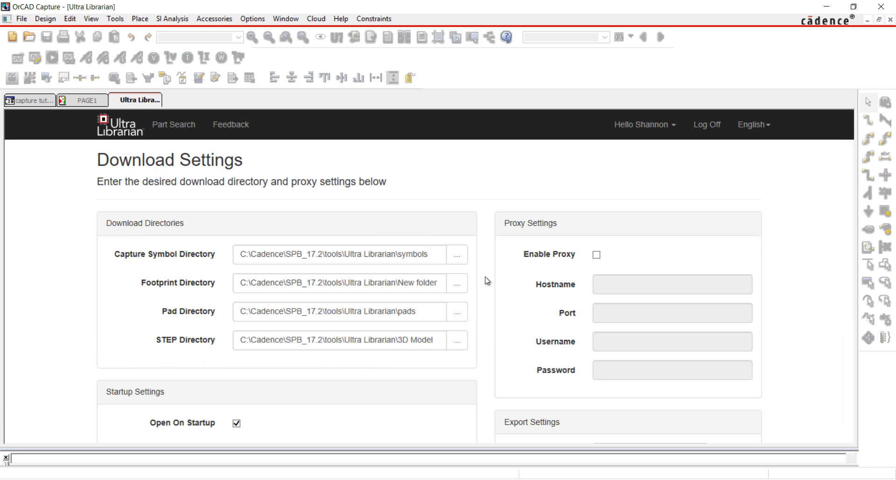
pyautogui.scroll(-3)
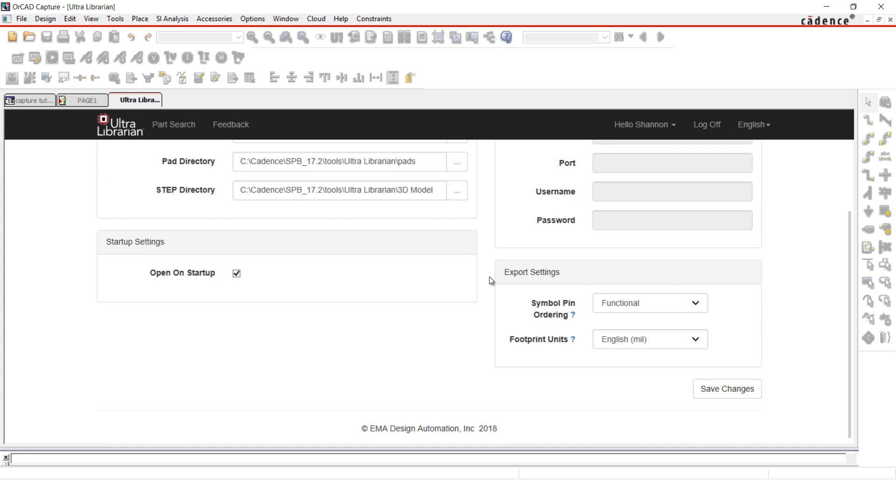
pyautogui.click(649, 302)
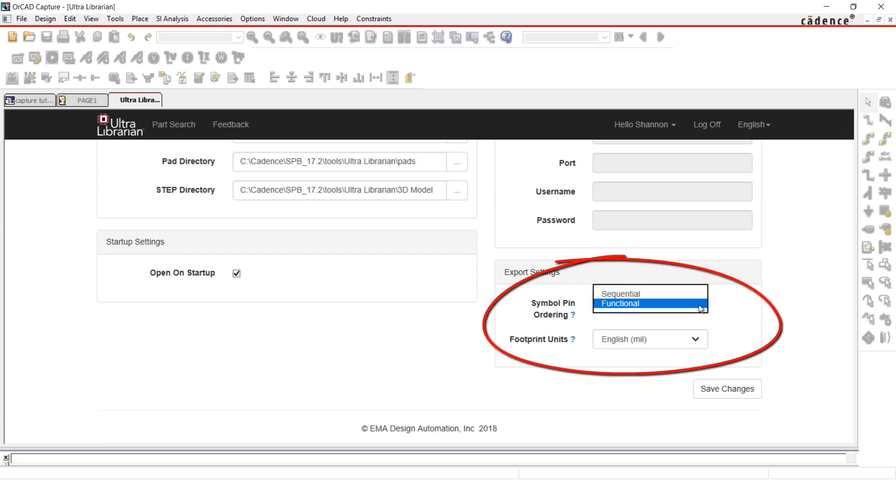
pyautogui.click(618, 303)
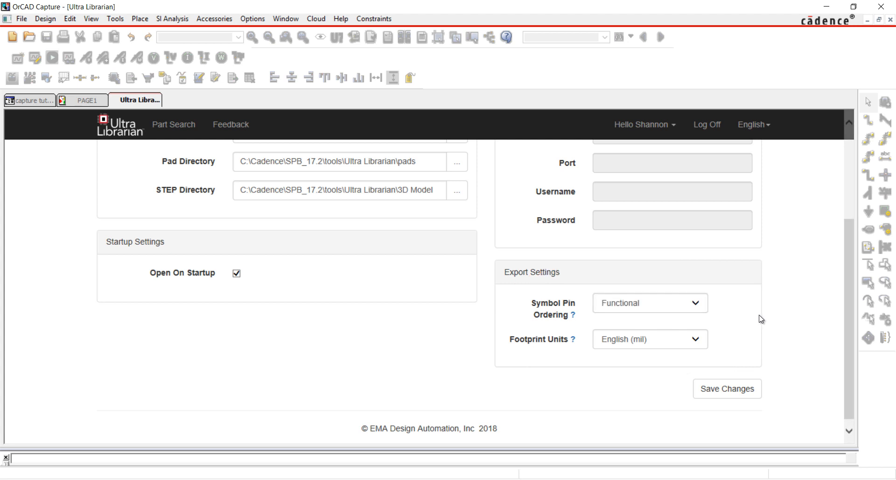
pyautogui.click(30, 100)
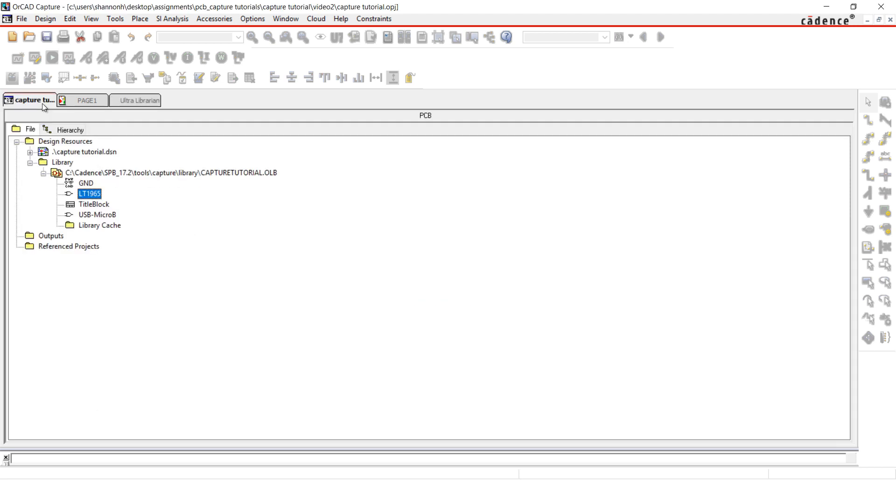
pyautogui.moveTo(30, 100)
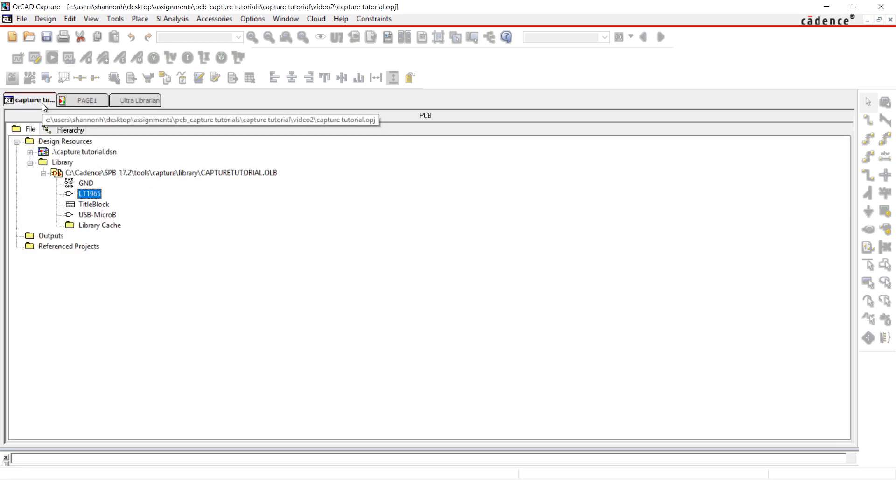